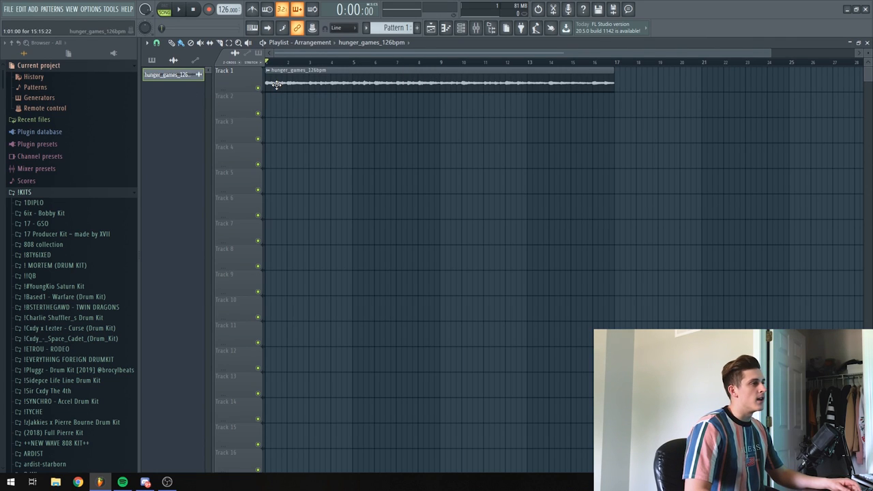
{"action": "mouse_move", "coordinate": [350, 84]}
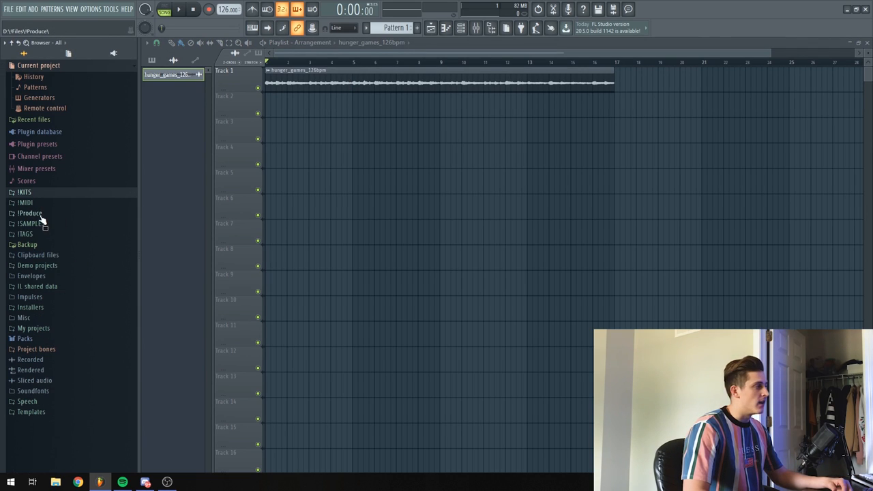
Step: Reopen the KITS sample folder and load RC-20 Retro Color onto insert 1
{"action": "left_click", "coordinate": [28, 223]}
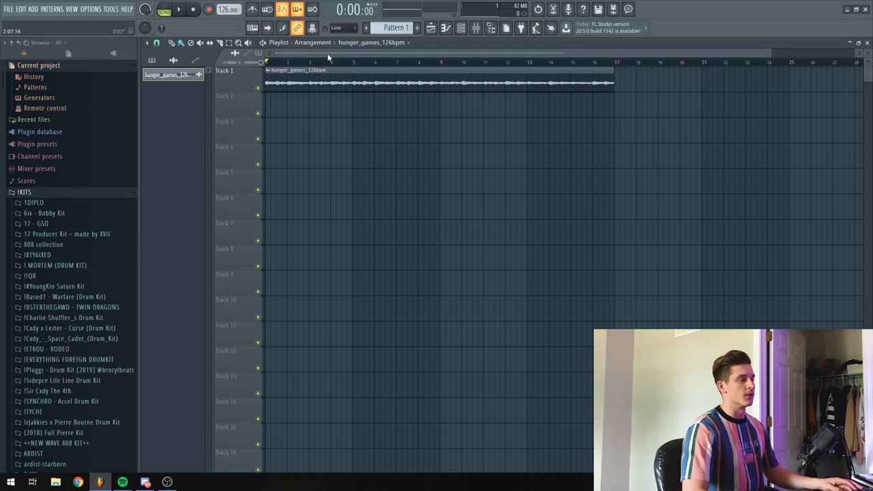
{"action": "left_click", "coordinate": [179, 9]}
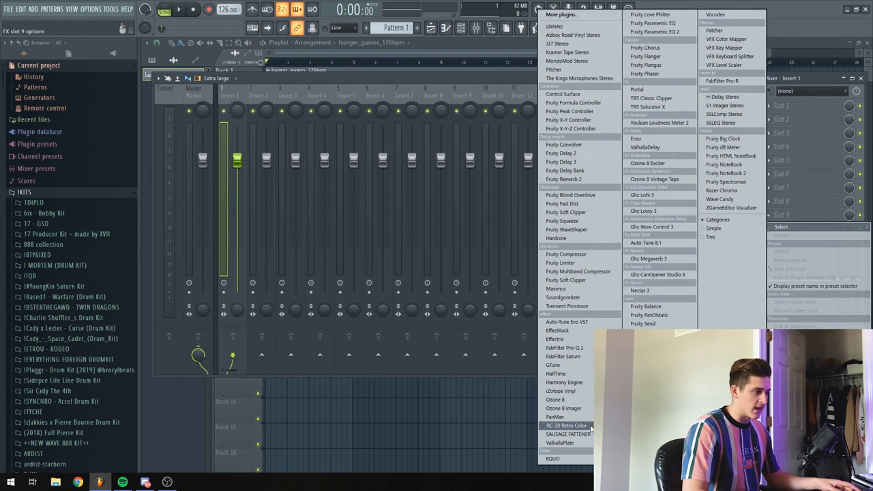
{"action": "left_click", "coordinate": [567, 425]}
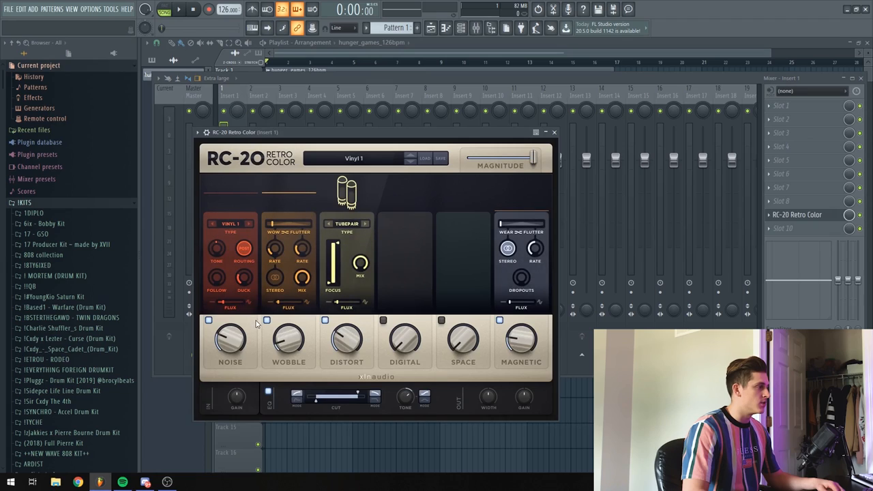
Step: Set RC-20 noise to 15% and distortion to about 27% with Iron type, then close it
{"action": "left_click_drag", "start_coordinate": [230, 339], "coordinate": [230, 334]}
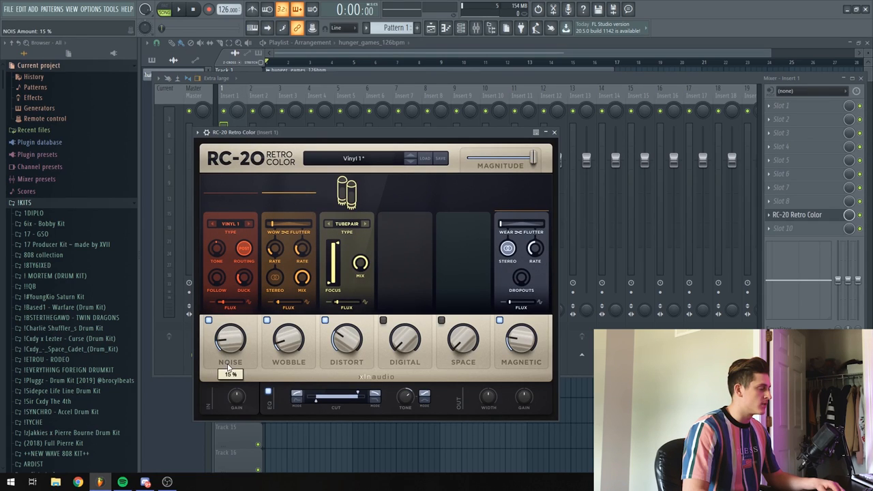
{"action": "left_click_drag", "start_coordinate": [230, 341], "coordinate": [230, 348]}
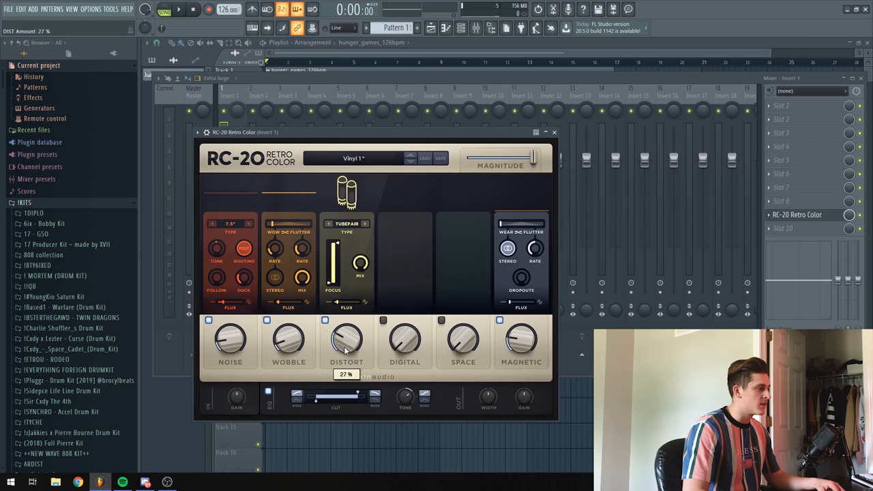
{"action": "left_click_drag", "start_coordinate": [347, 339], "coordinate": [347, 348]}
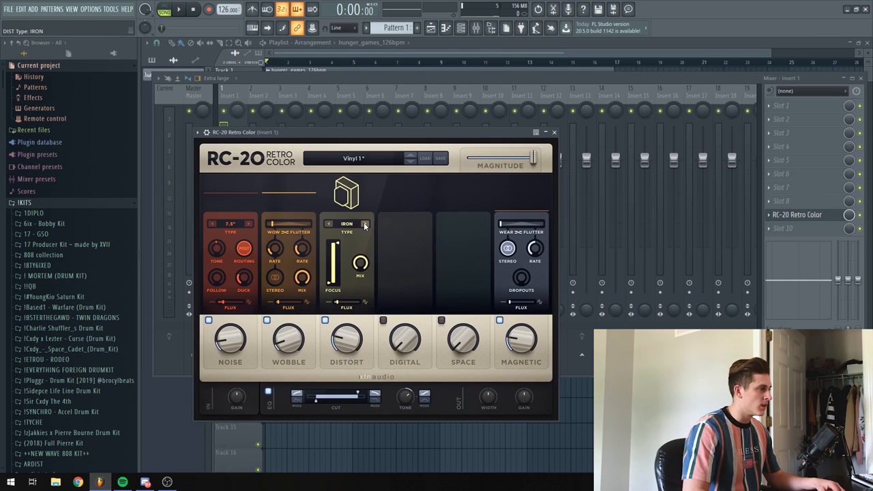
{"action": "left_click", "coordinate": [365, 224]}
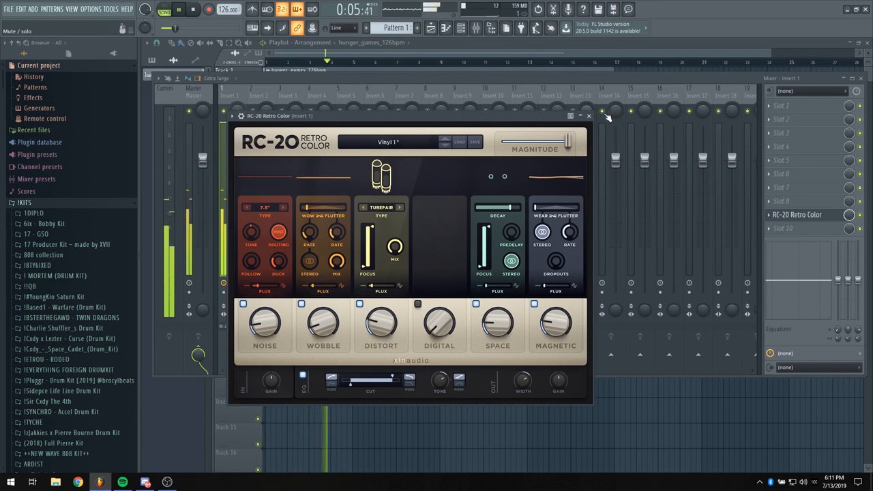
{"action": "left_click", "coordinate": [589, 115]}
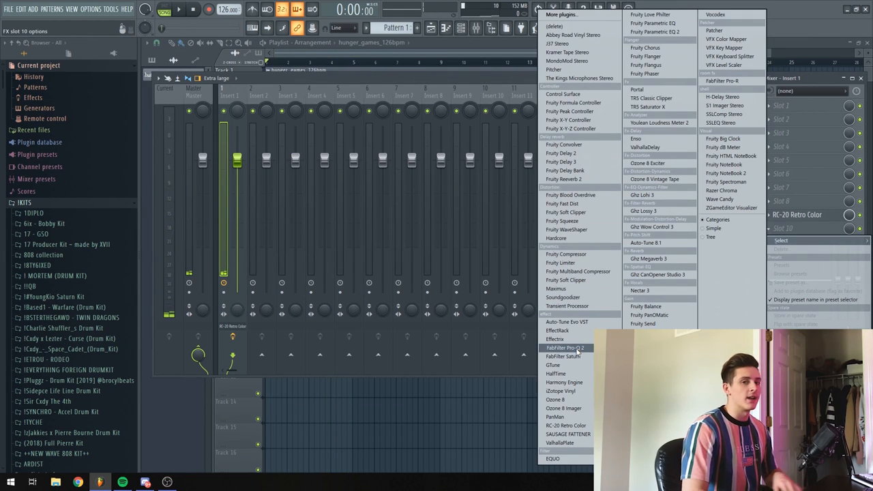
Step: Load FabFilter Pro-Q 2 on insert 1 and cut lows below about 158 Hz
{"action": "left_click", "coordinate": [565, 348]}
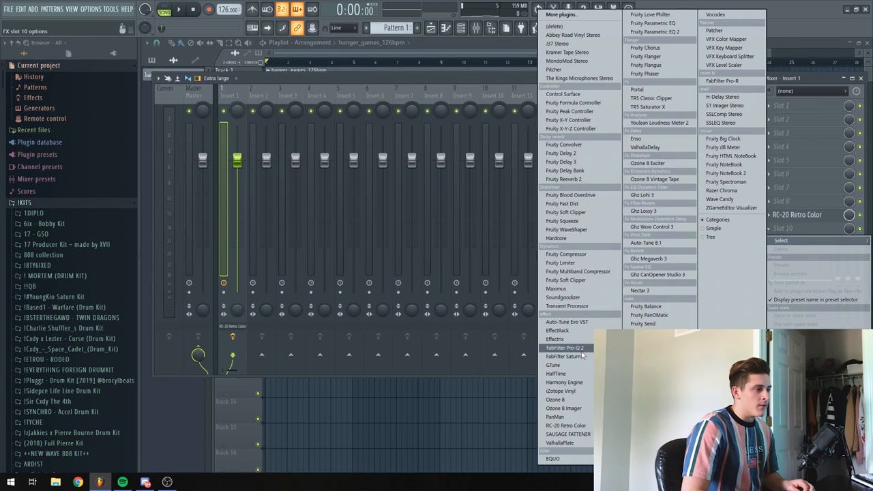
{"action": "left_click", "coordinate": [565, 348]}
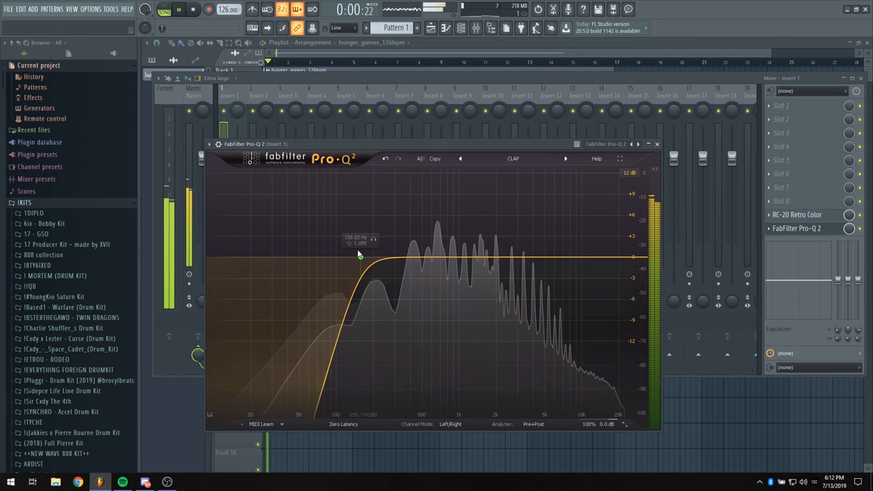
{"action": "left_click_drag", "start_coordinate": [360, 258], "coordinate": [374, 258]}
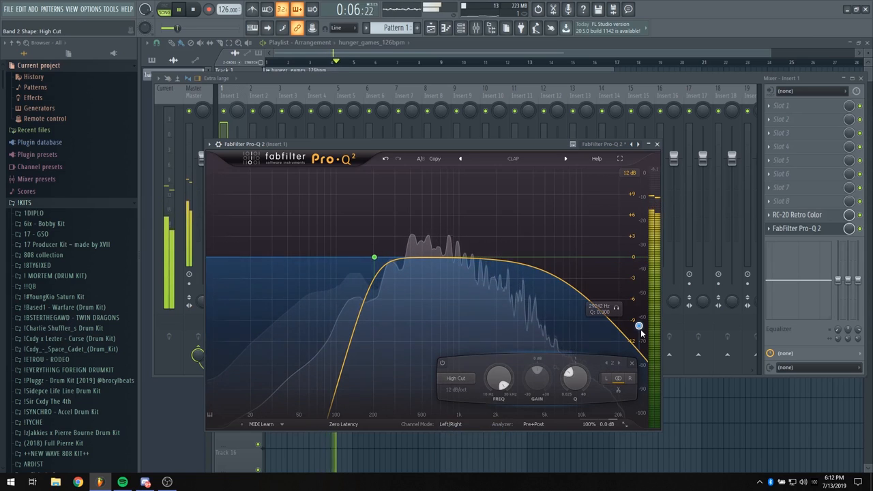
Step: Add a high-cut band and sweep it to settle near 15 kHz
{"action": "left_click_drag", "start_coordinate": [638, 326], "coordinate": [585, 261]}
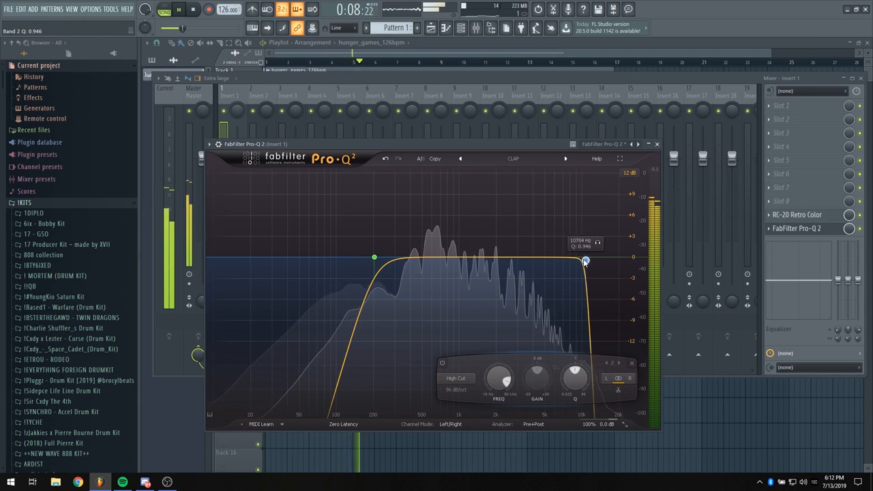
{"action": "left_click_drag", "start_coordinate": [585, 262], "coordinate": [468, 262]}
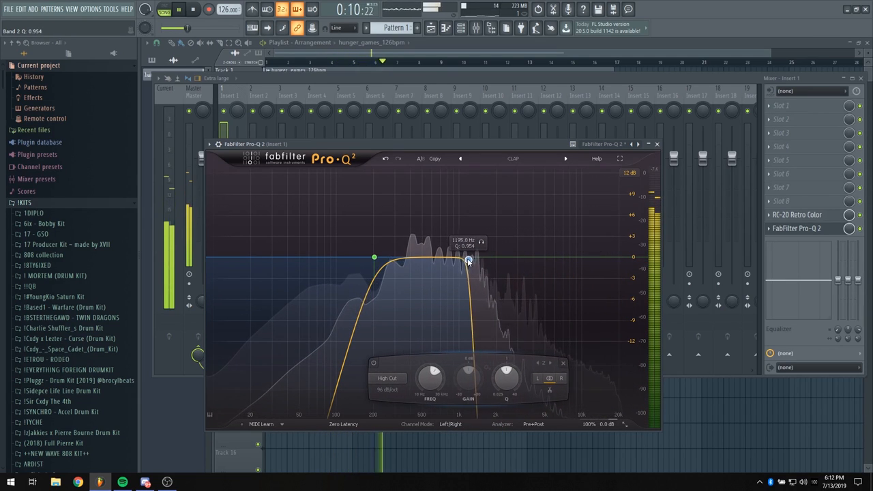
{"action": "left_click_drag", "start_coordinate": [470, 262], "coordinate": [604, 256]}
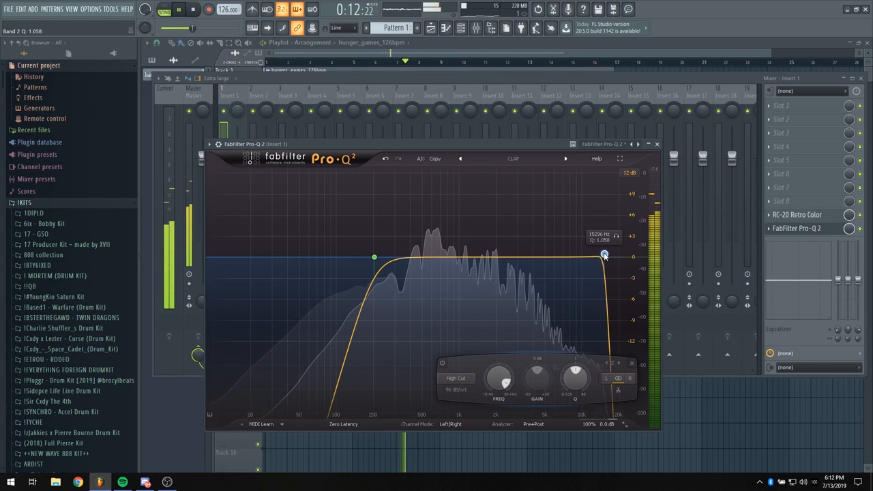
{"action": "left_click_drag", "start_coordinate": [604, 255], "coordinate": [603, 266]}
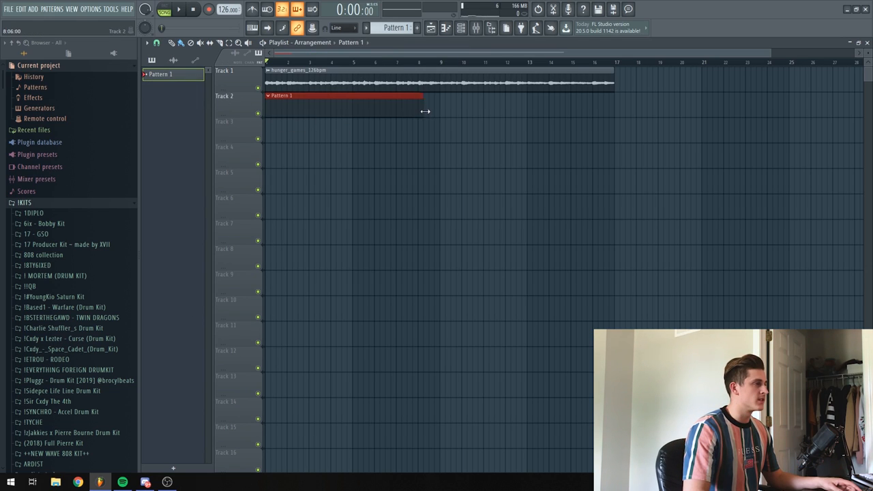
Step: Stretch the Pattern 1 clip on Track 2 to span bars 1 through 8
{"action": "left_click_drag", "start_coordinate": [425, 95], "coordinate": [440, 95]}
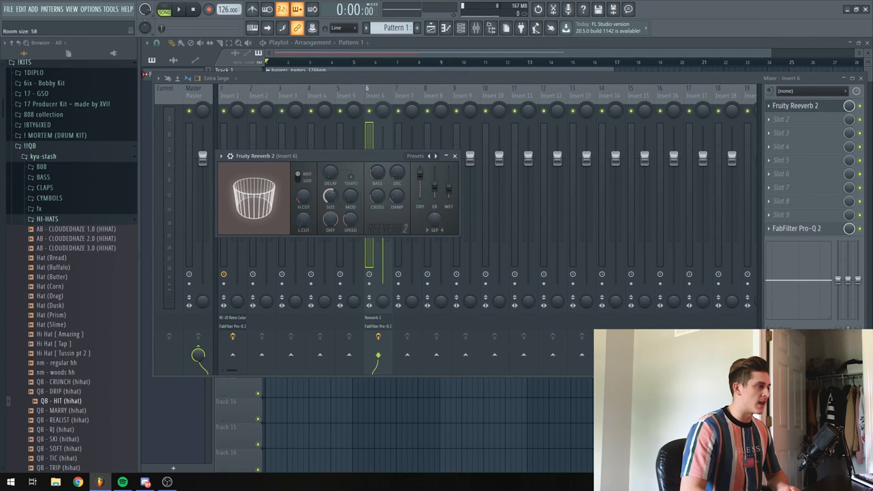
Step: Put Fruity Reeverb 2 on mixer insert 6 with room size around 58
{"action": "left_click", "coordinate": [455, 156]}
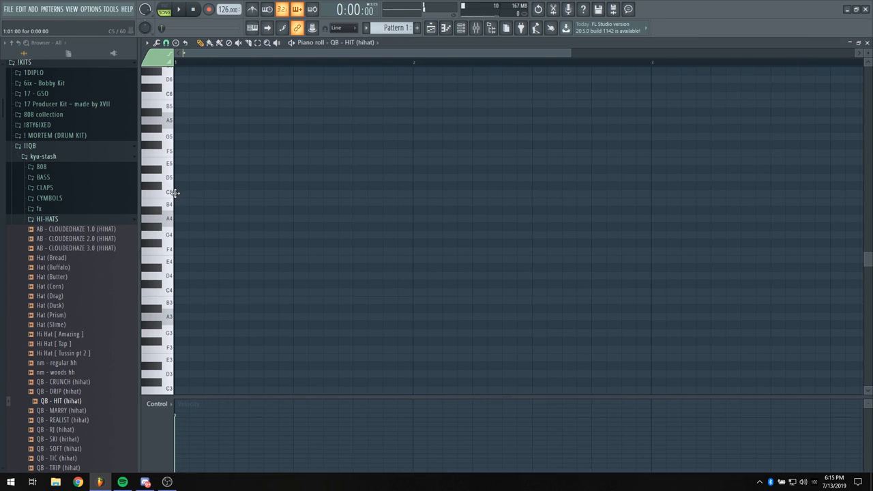
Step: Place the opening hi-hat notes on E4, including a quick triplet, removing one extra
{"action": "left_click", "coordinate": [234, 250]}
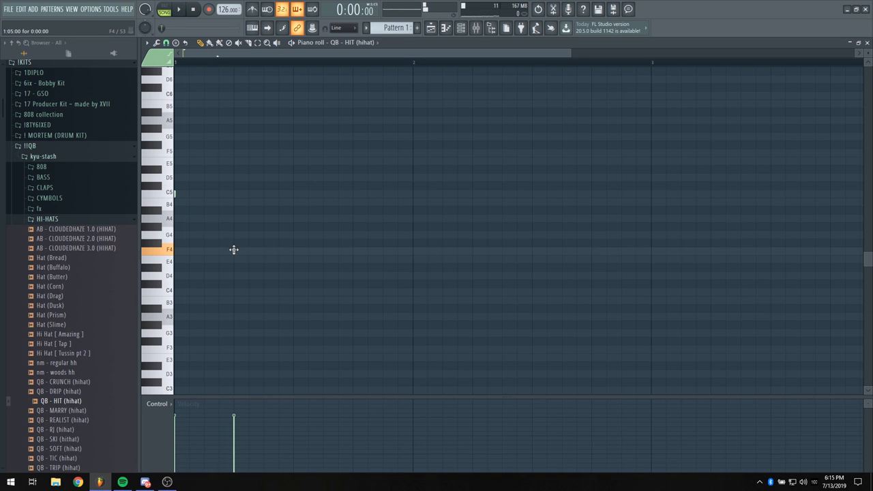
{"action": "left_click", "coordinate": [234, 250]}
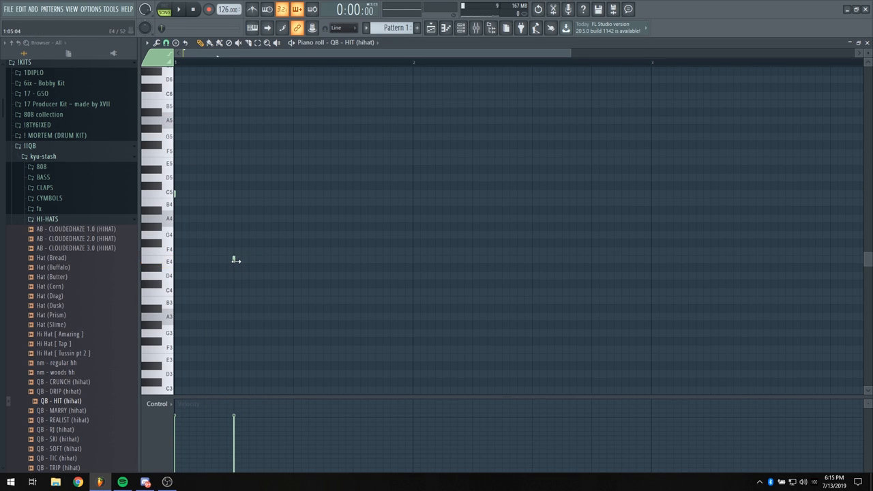
{"action": "left_click", "coordinate": [239, 261]}
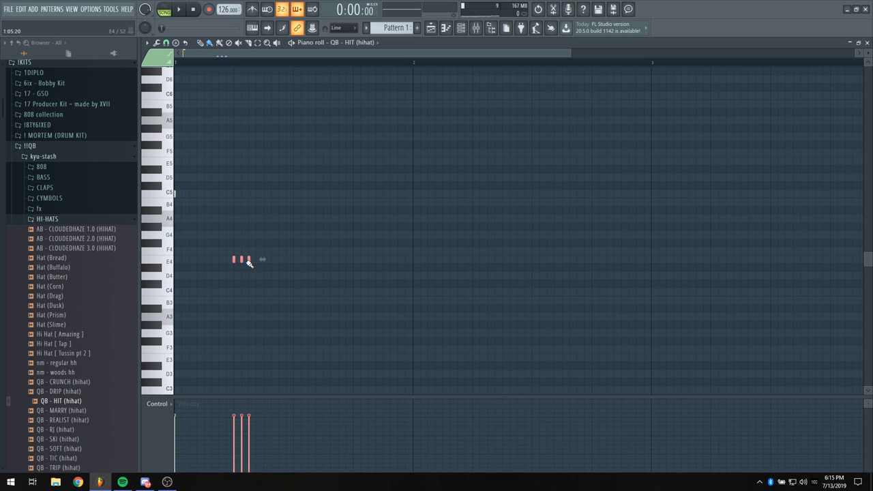
{"action": "left_click", "coordinate": [262, 259]}
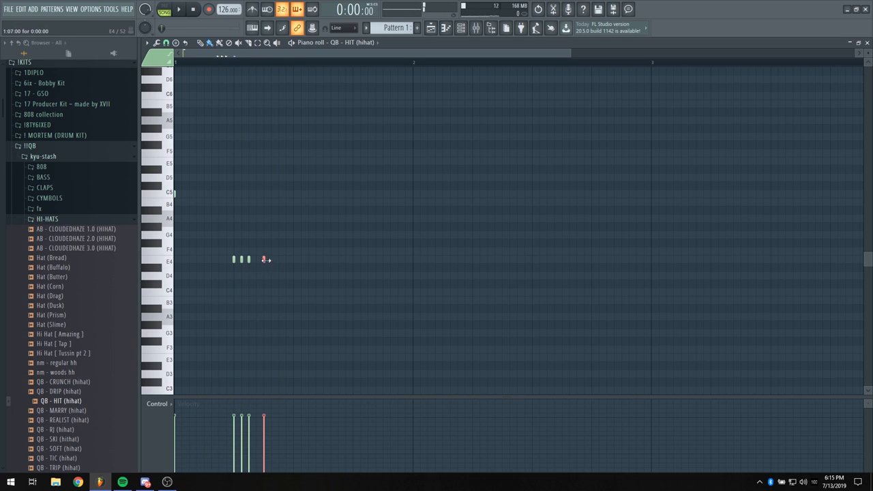
{"action": "left_click", "coordinate": [273, 259]}
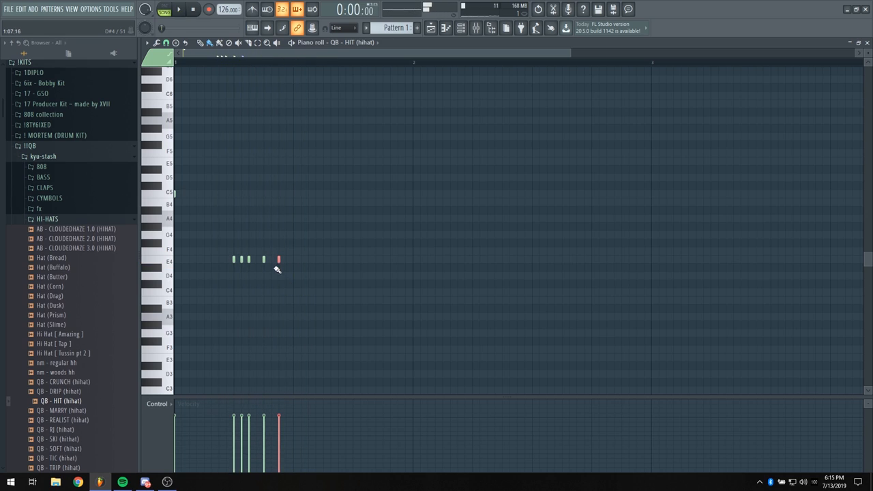
{"action": "left_click", "coordinate": [179, 8]}
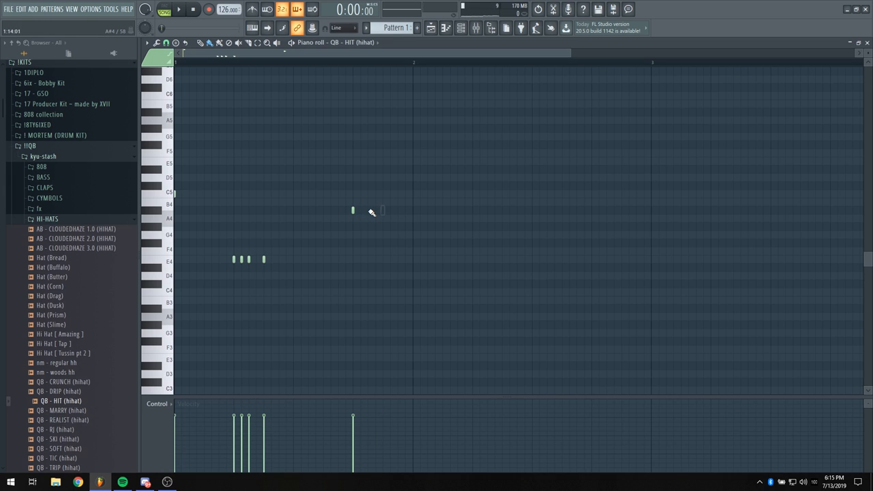
Step: Add an A#4 hi-hat roll, change snap resolution, and add a G4 note
{"action": "left_click", "coordinate": [179, 9]}
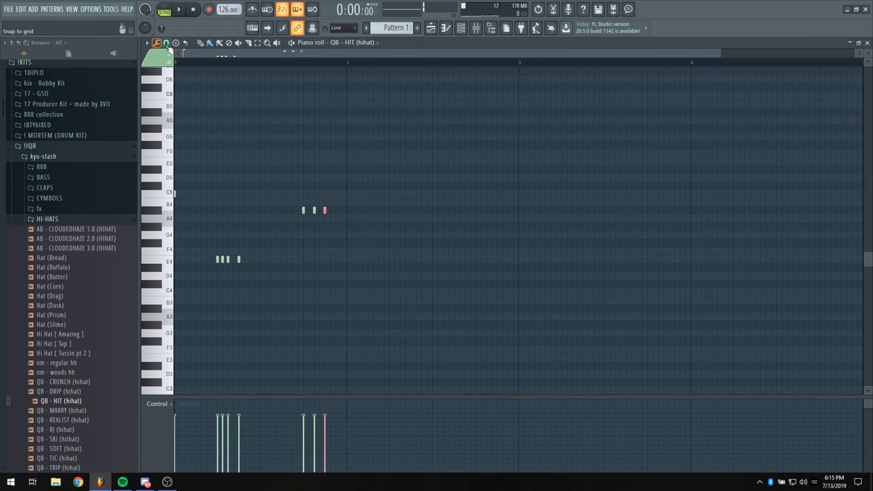
{"action": "left_click", "coordinate": [179, 9]}
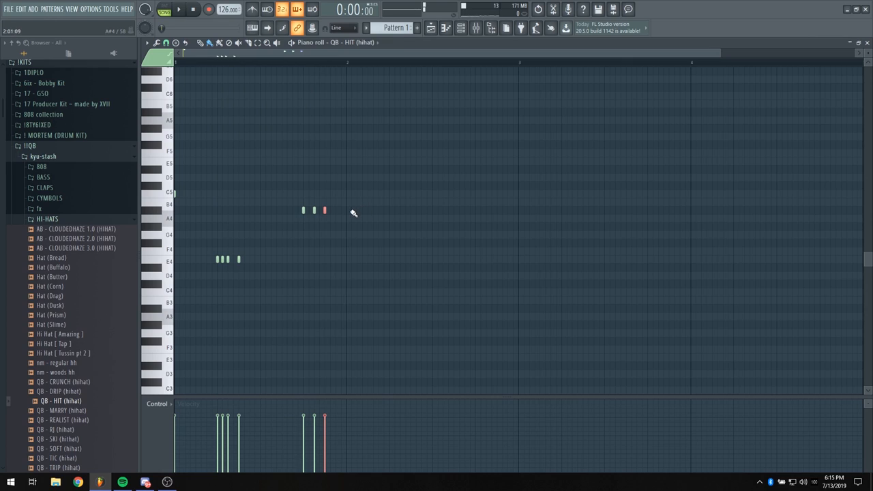
{"action": "left_click_drag", "start_coordinate": [325, 210], "coordinate": [367, 210]}
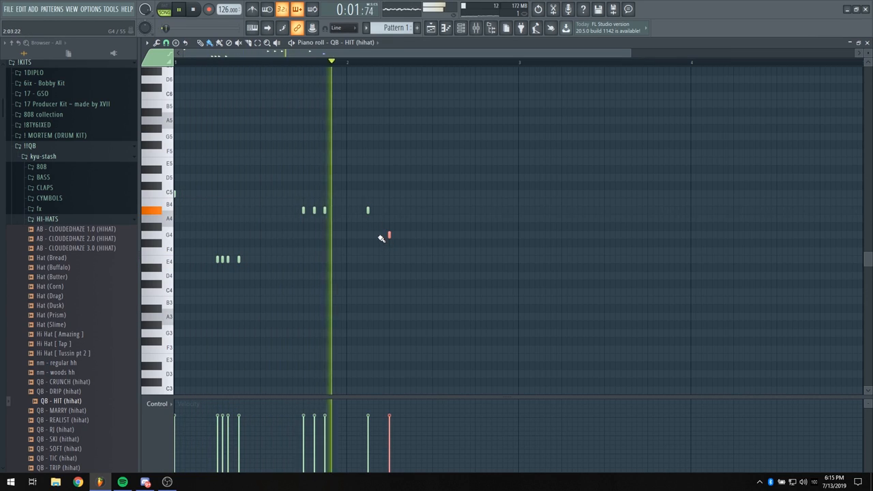
{"action": "left_click", "coordinate": [167, 42]}
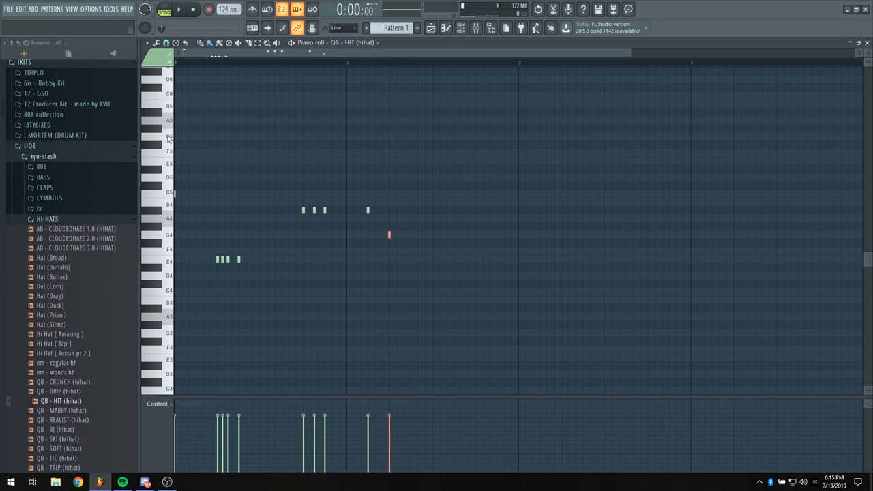
{"action": "mouse_move", "coordinate": [392, 278]}
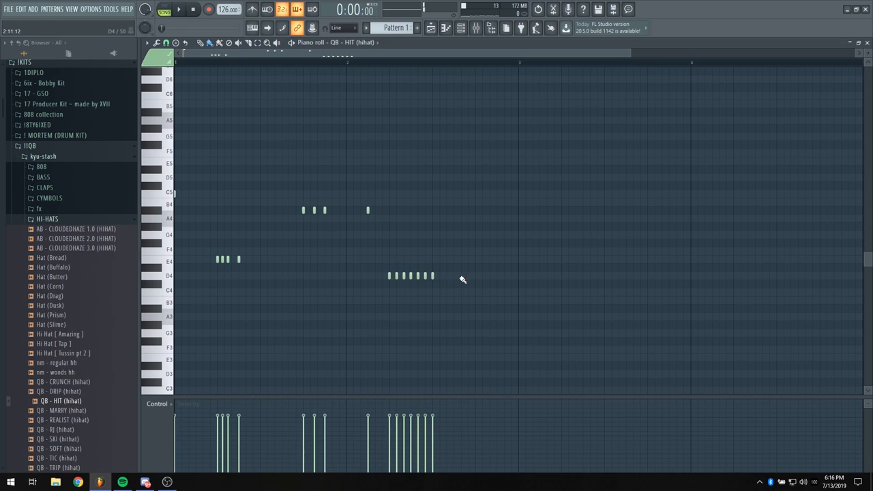
Step: Add a fast D4 hi-hat run and place further hi-hat notes
{"action": "left_click", "coordinate": [454, 251]}
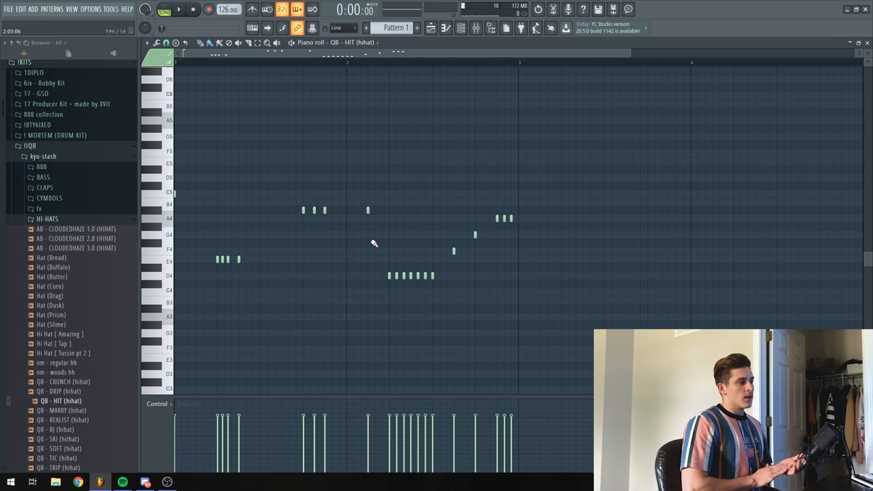
{"action": "mouse_move", "coordinate": [440, 288]}
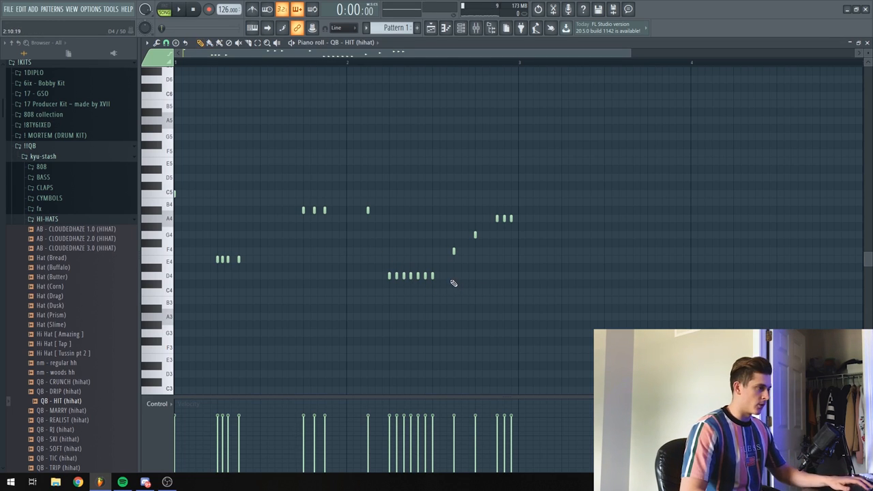
{"action": "left_click", "coordinate": [166, 43]}
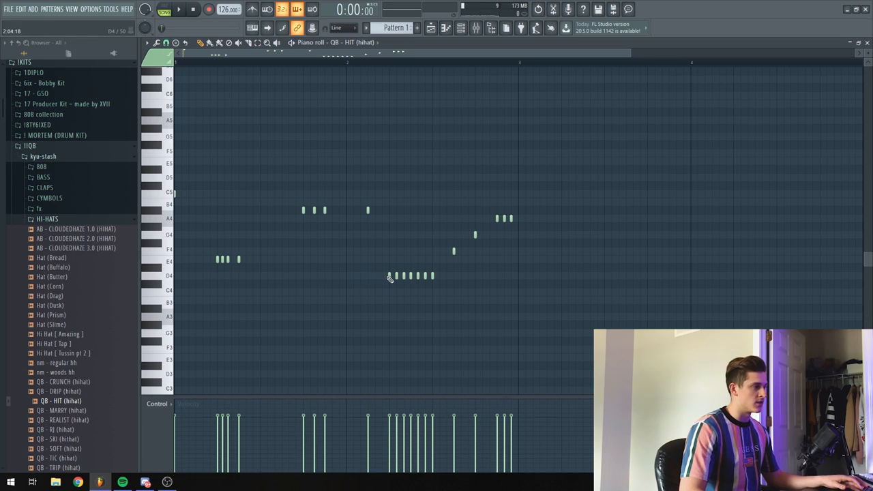
{"action": "mouse_move", "coordinate": [431, 307]}
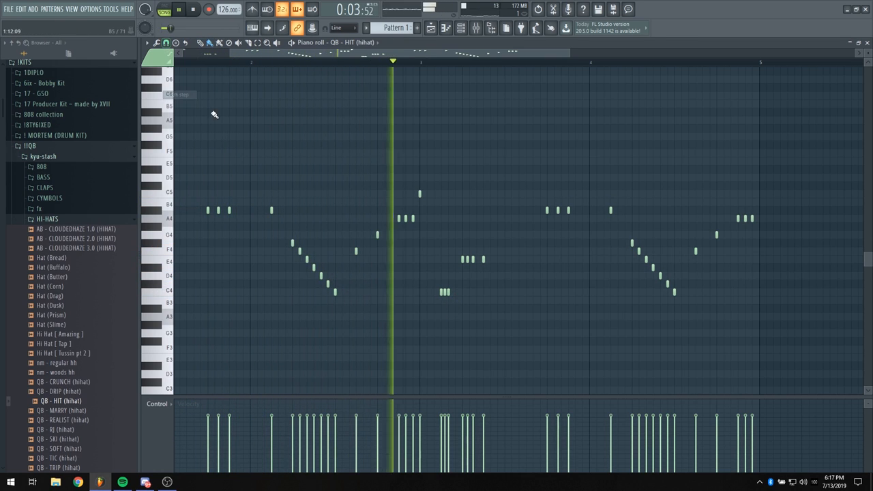
{"action": "left_click", "coordinate": [193, 9]}
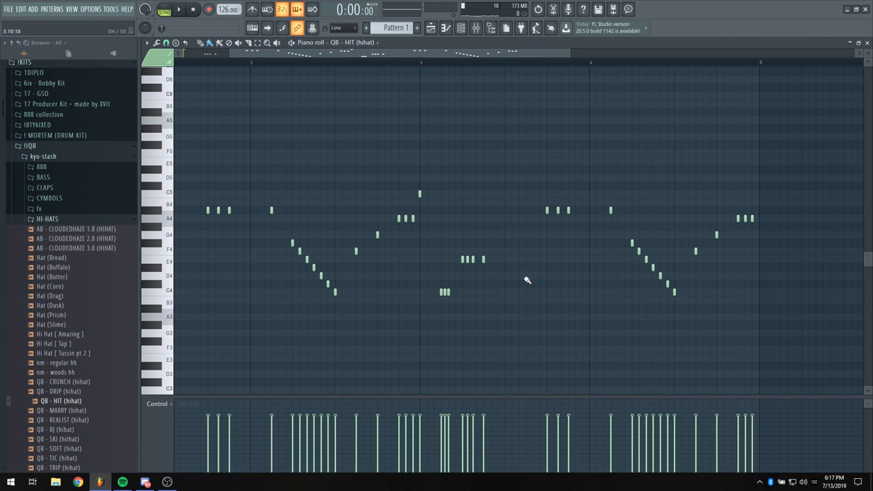
{"action": "left_click", "coordinate": [529, 276]}
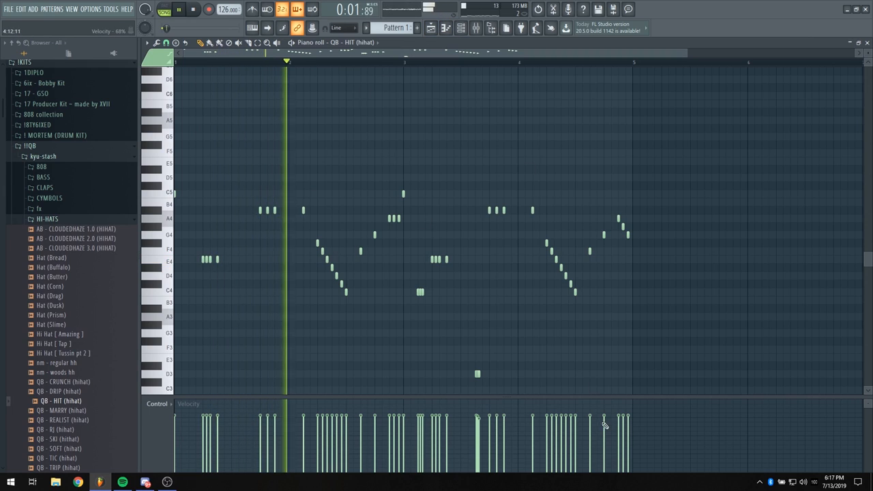
Step: Lengthen the Pattern 1 clip on Track 2 in the playlist
{"action": "left_click", "coordinate": [462, 28]}
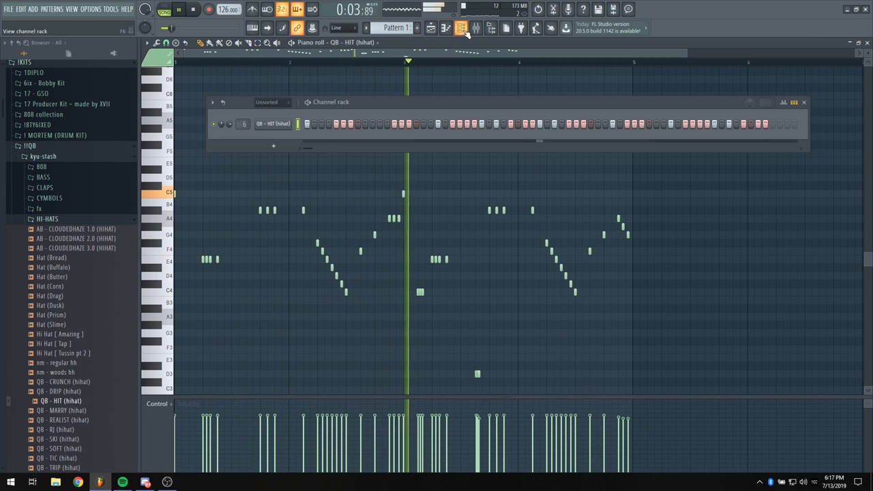
{"action": "left_click", "coordinate": [272, 102]}
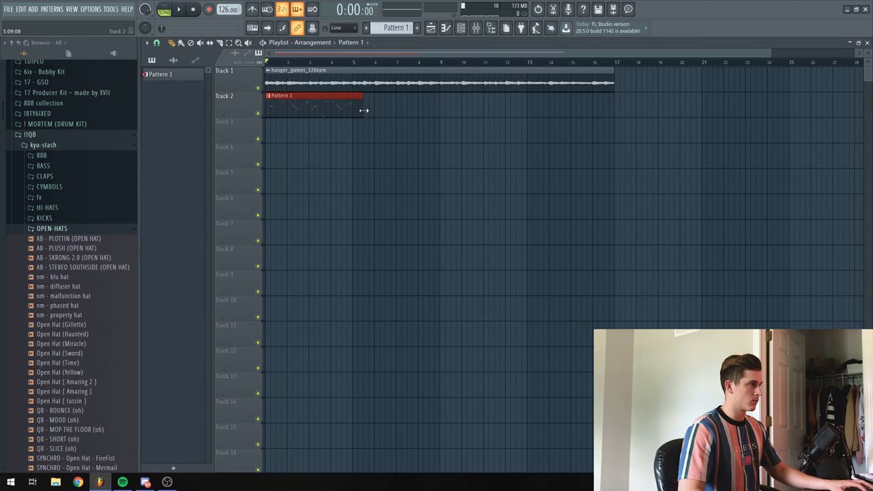
{"action": "left_click", "coordinate": [462, 28]}
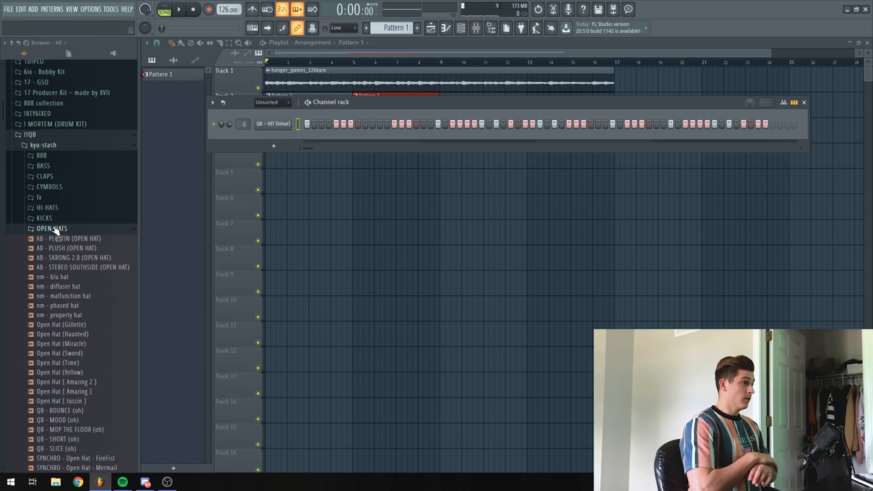
Step: Load SYNCHRO - Clap - Copycat from the CLAPS folder as a new channel
{"action": "left_click", "coordinate": [51, 227]}
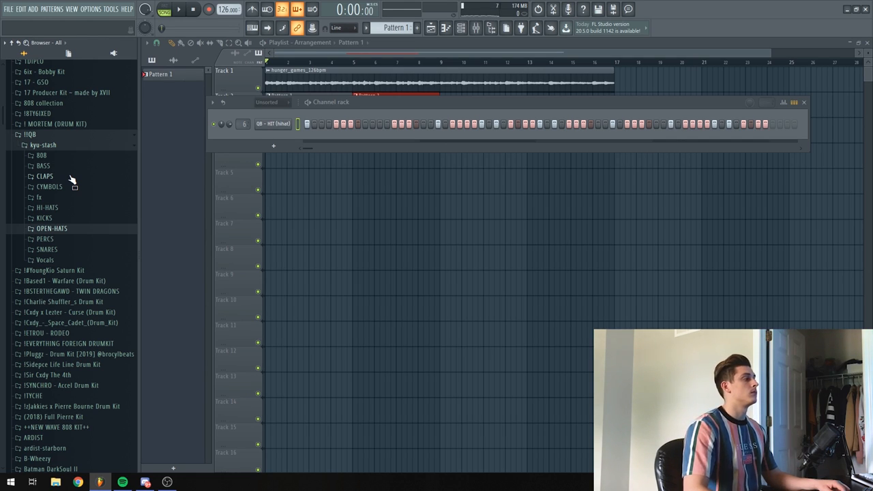
{"action": "left_click", "coordinate": [45, 176]}
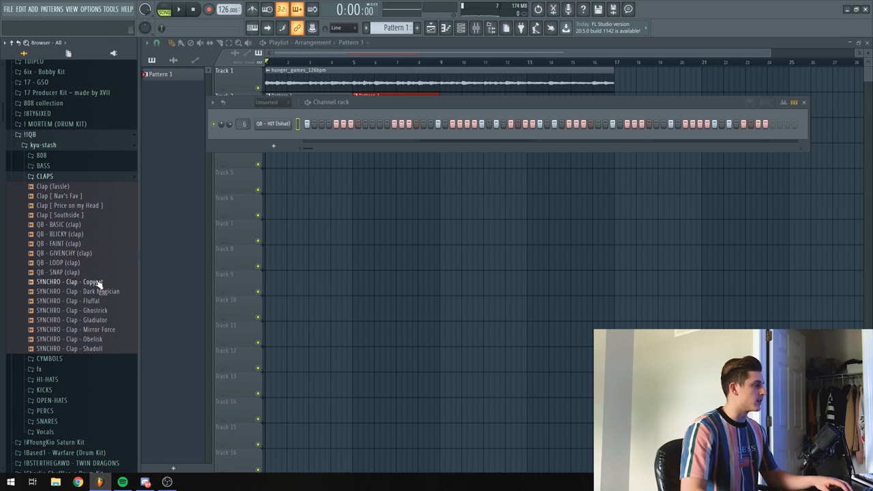
{"action": "double_click", "coordinate": [73, 281]}
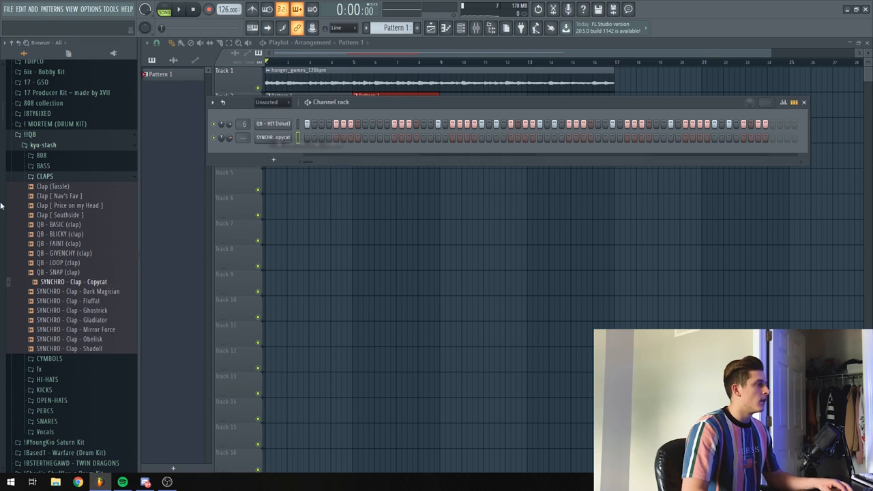
Step: Place a clap step and audition the nm - phased hat and nm - malfunction hat samples
{"action": "left_click", "coordinate": [45, 176]}
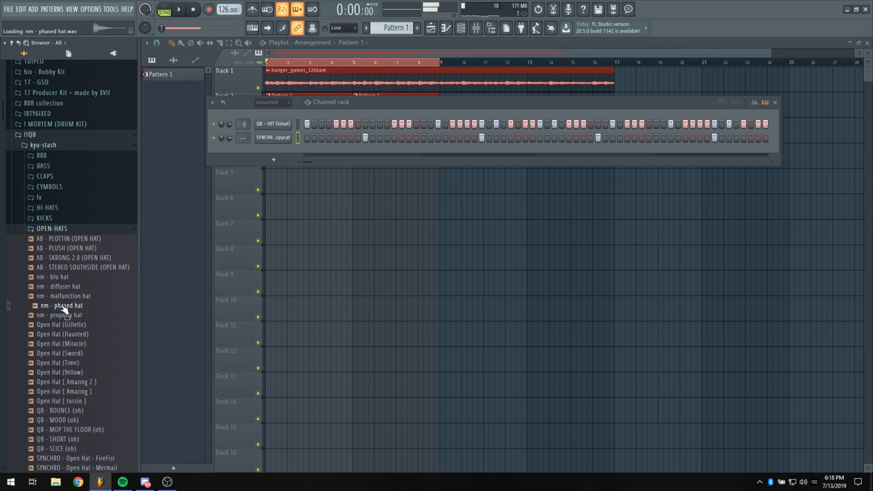
{"action": "left_click", "coordinate": [66, 295]}
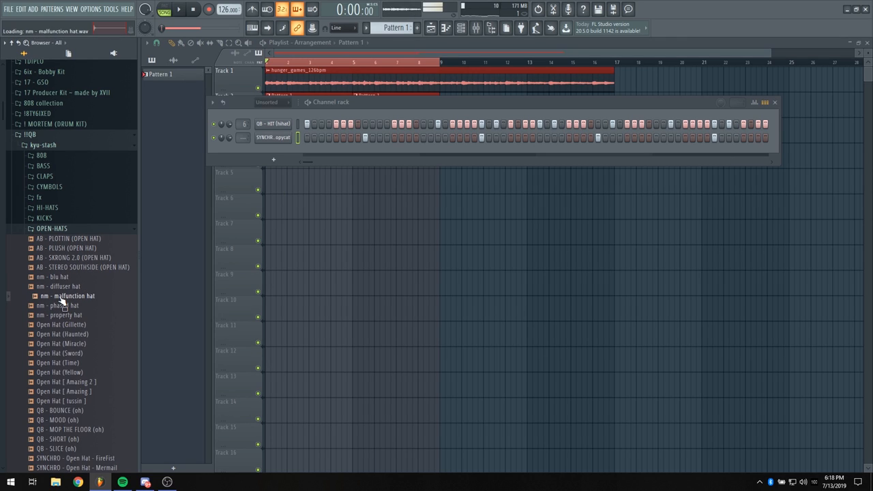
{"action": "left_click", "coordinate": [179, 9]}
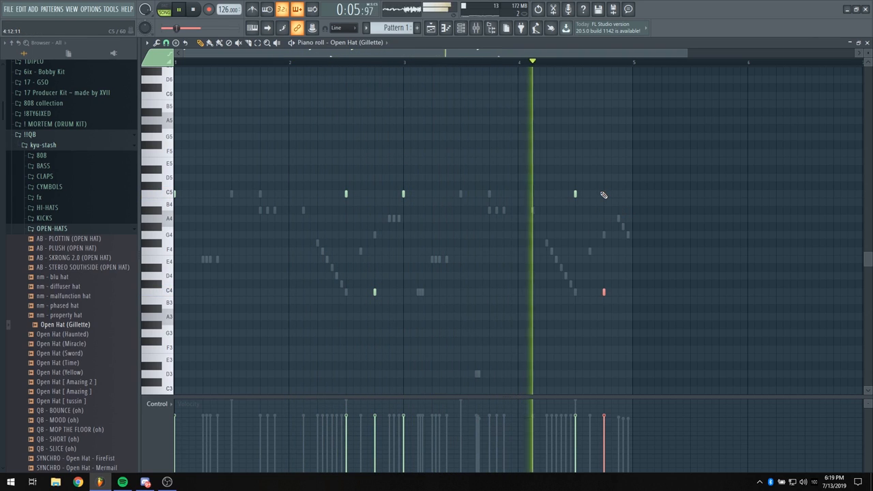
Step: Toggle the channel rack off and back on over the Open Hat (Gillette) notes
{"action": "left_click", "coordinate": [461, 28]}
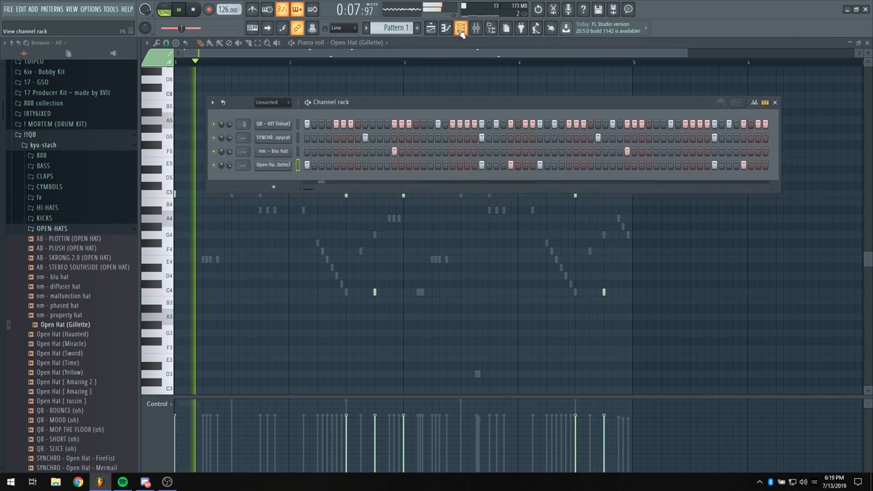
{"action": "left_click", "coordinate": [460, 28]}
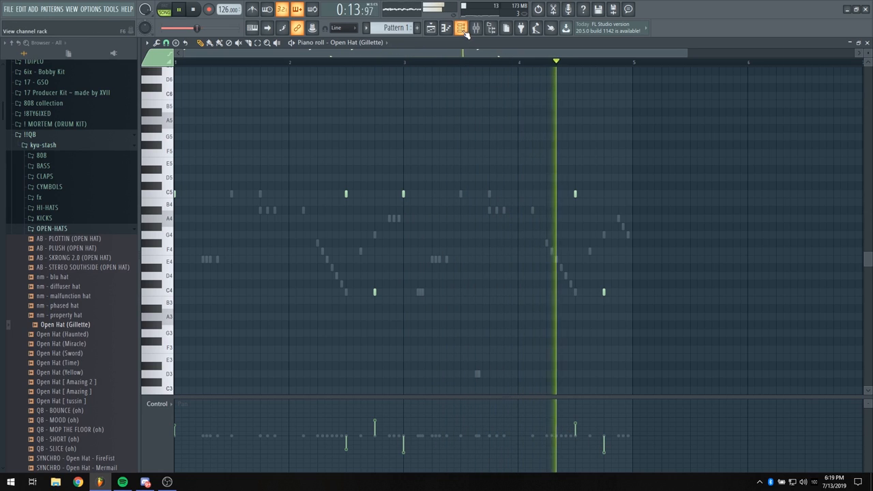
{"action": "left_click", "coordinate": [461, 28]}
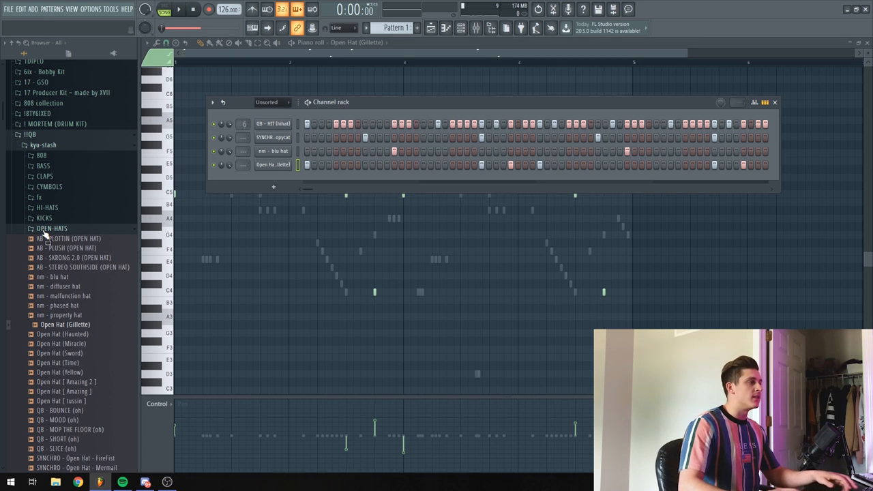
{"action": "mouse_move", "coordinate": [393, 195]}
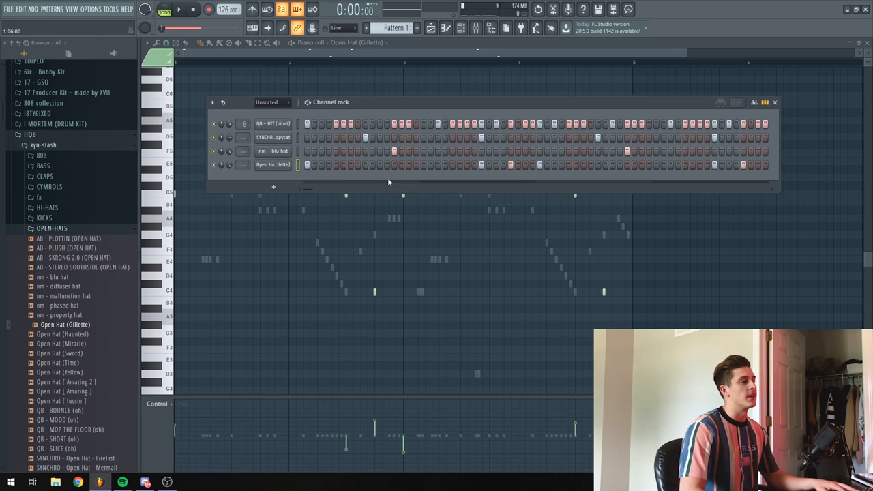
{"action": "scroll", "scroll_direction": "down", "scroll_amount": 3}
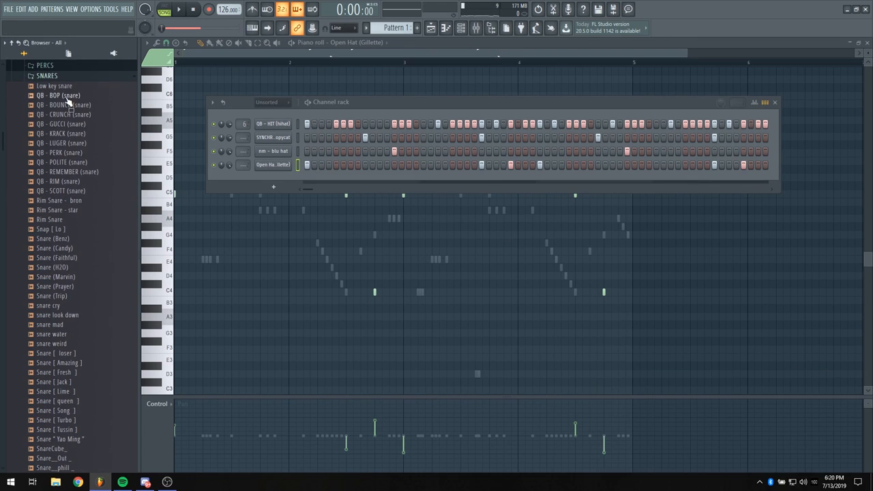
Step: Add QB - LUGER snare with a step hit, plus Rim Snare - bron, as channels
{"action": "left_click_drag", "start_coordinate": [65, 143], "coordinate": [263, 198]}
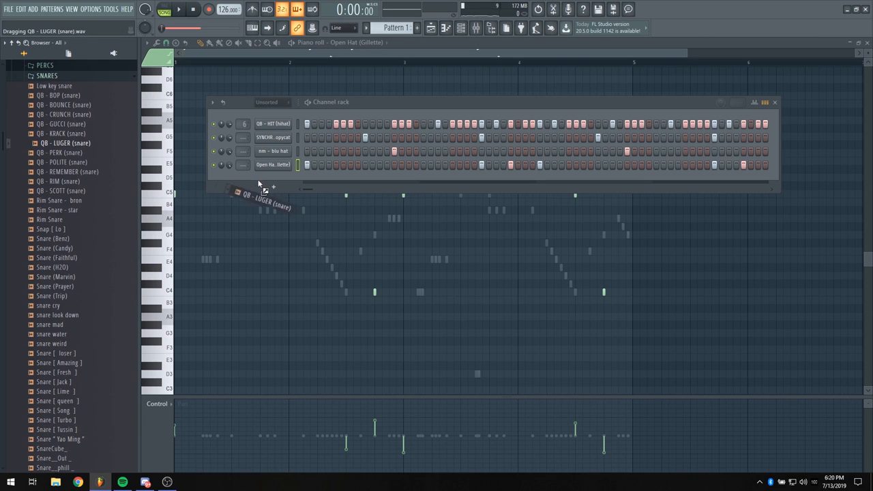
{"action": "left_click_drag", "start_coordinate": [65, 143], "coordinate": [273, 178]}
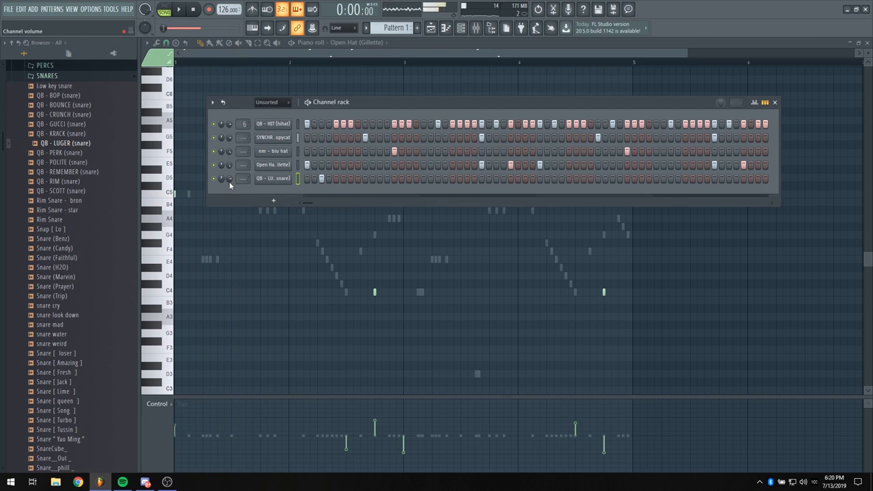
{"action": "left_click", "coordinate": [179, 9]}
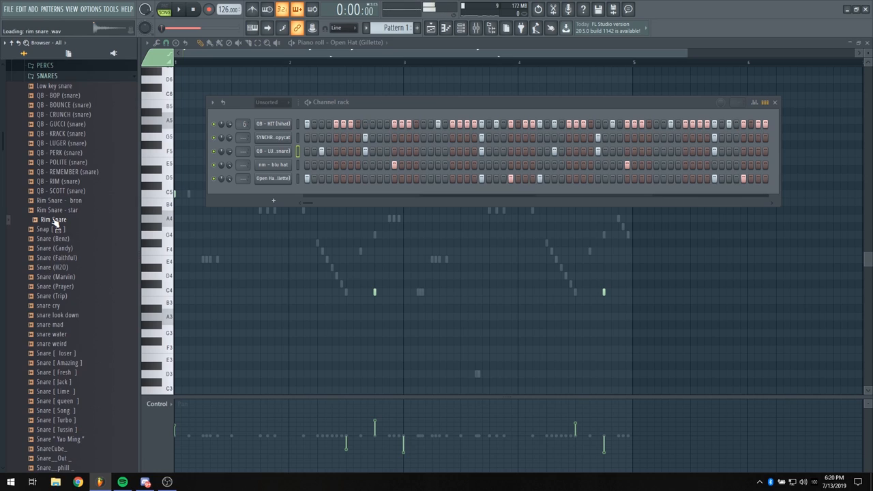
{"action": "left_click_drag", "start_coordinate": [54, 220], "coordinate": [242, 205]}
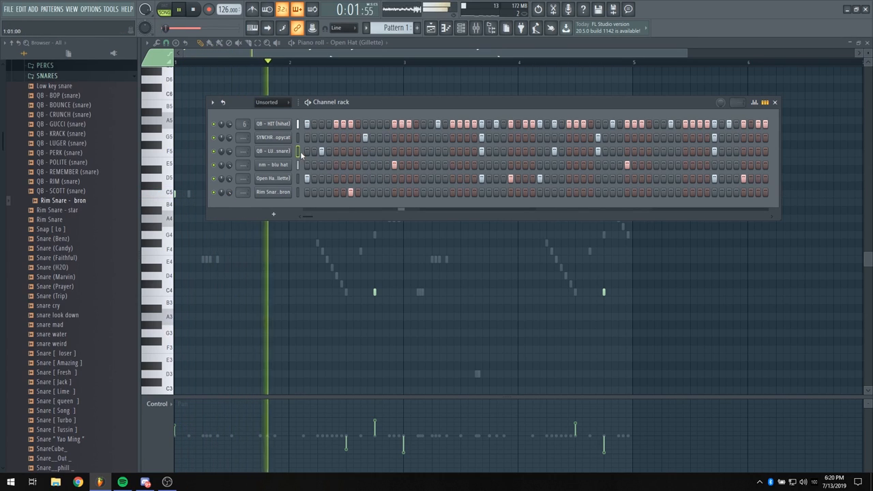
{"action": "left_click", "coordinate": [272, 137]}
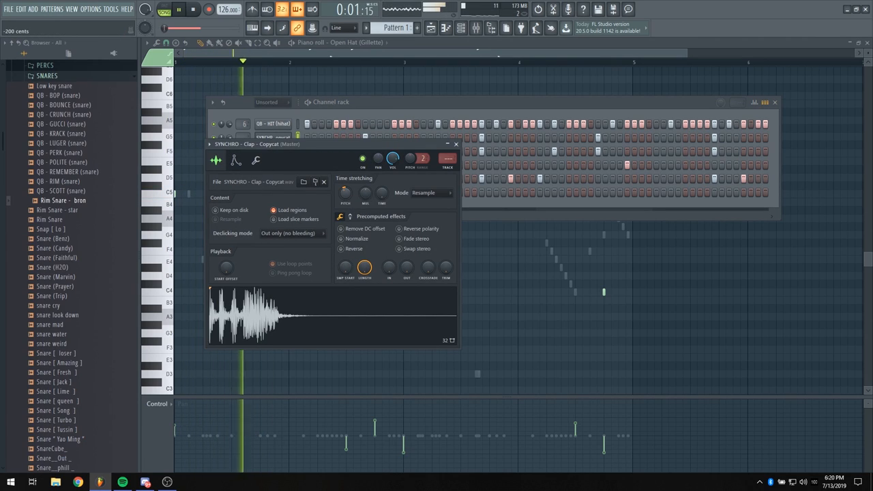
Step: Switch the Copycat clap's time-stretching mode to Auto and close its sample settings
{"action": "left_click", "coordinate": [426, 192]}
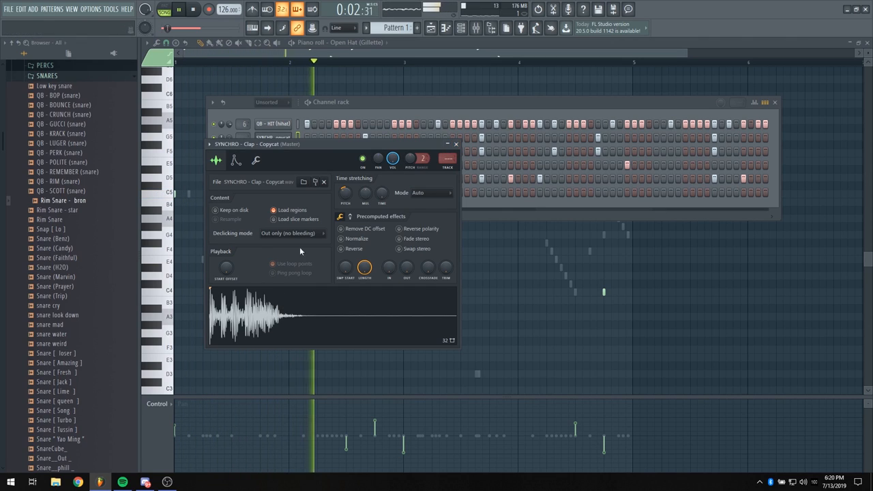
{"action": "left_click", "coordinate": [455, 144]}
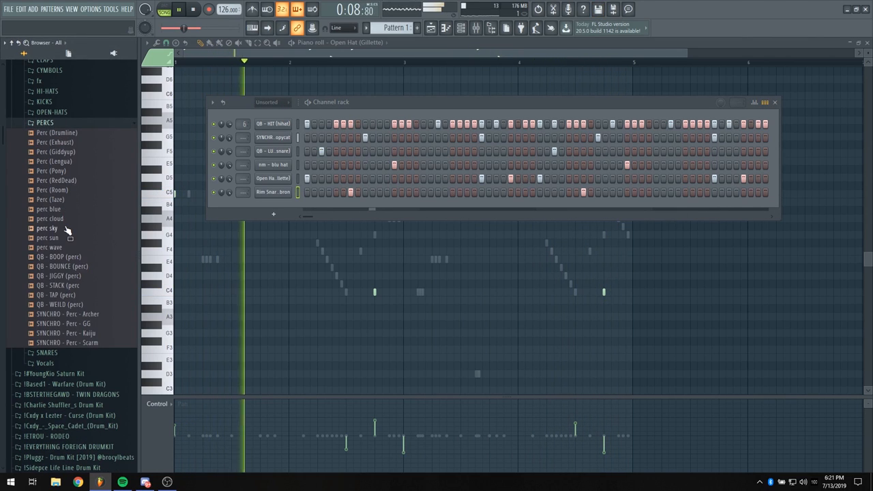
Step: Load the perc cloud sample as a channel and place G4 notes in its pattern
{"action": "double_click", "coordinate": [50, 228]}
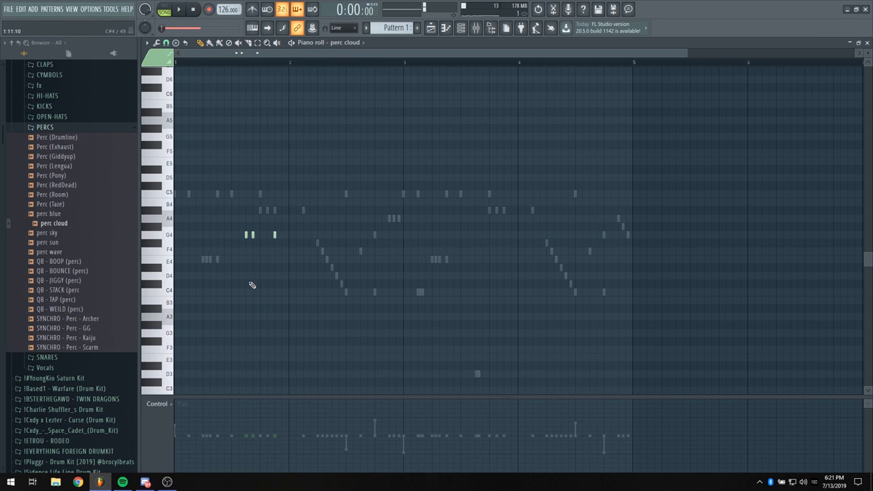
{"action": "left_click", "coordinate": [179, 9]}
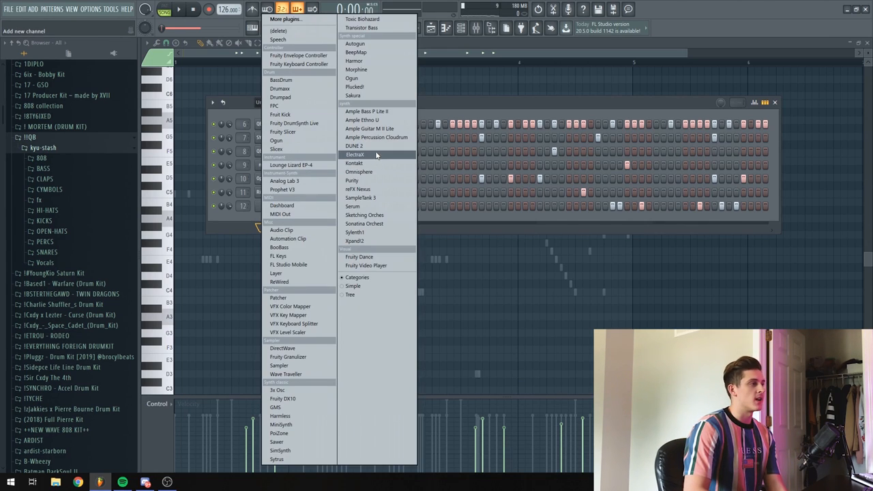
{"action": "mouse_move", "coordinate": [374, 198]}
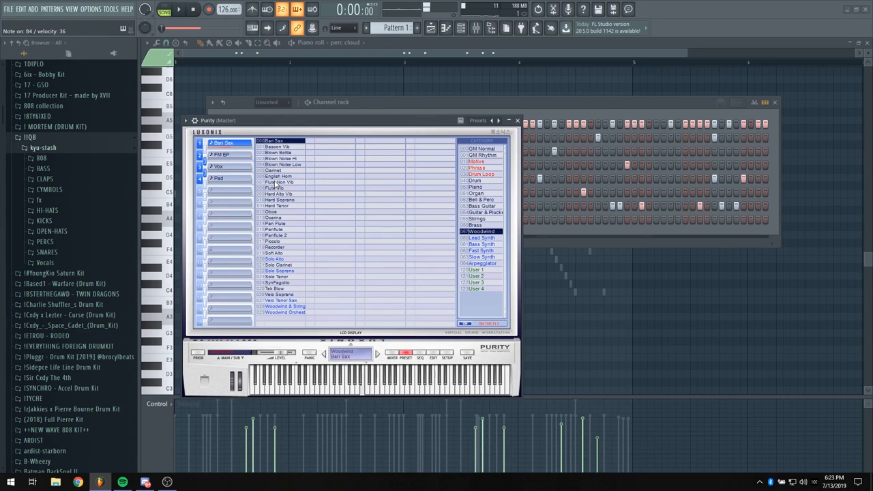
Step: Pick Purity's Flute Non Vib woodwind preset and close the instrument window
{"action": "left_click", "coordinate": [280, 182]}
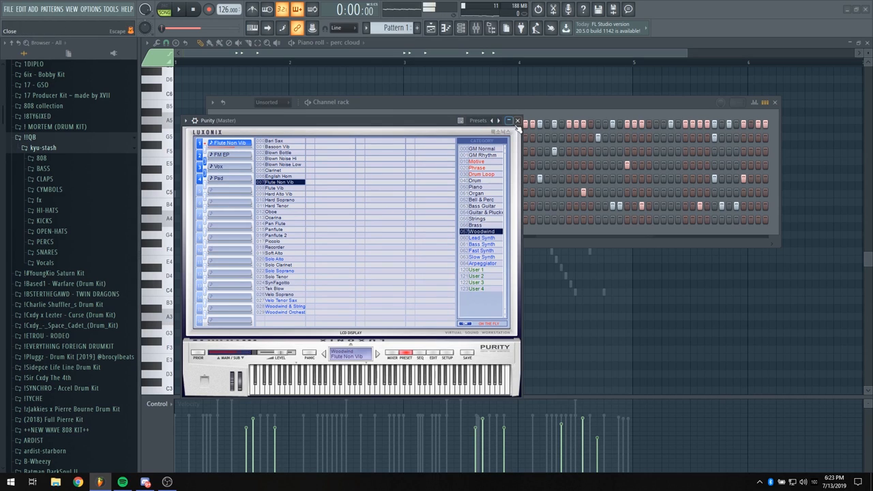
{"action": "left_click", "coordinate": [517, 120]}
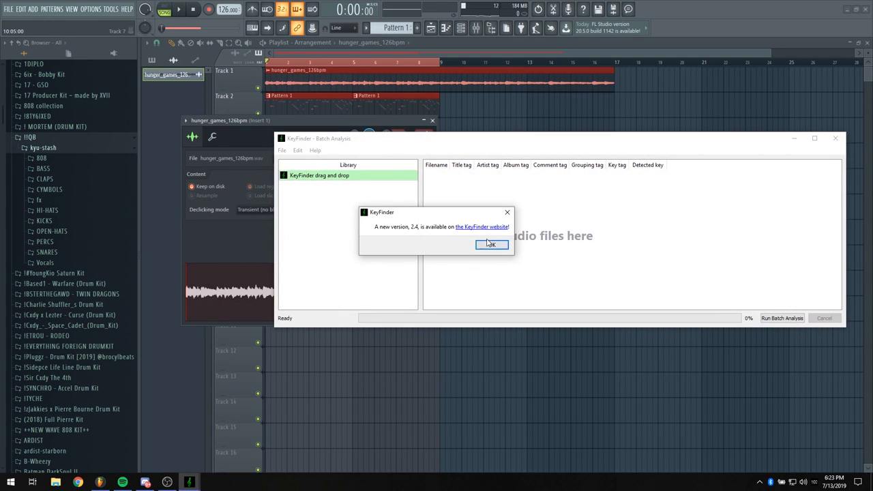
Step: Analyze hunger_games_126bpm in KeyFinder, read the Dbm key, then close KeyFinder
{"action": "left_click", "coordinate": [491, 245]}
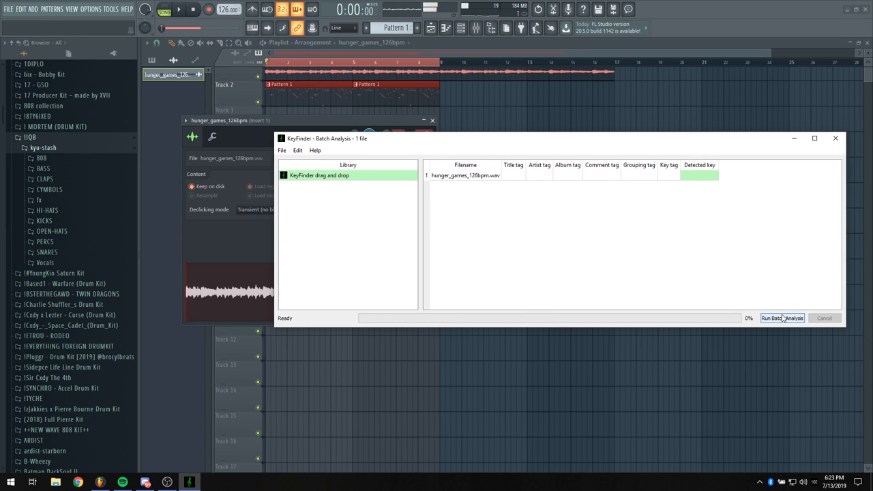
{"action": "left_click", "coordinate": [782, 318]}
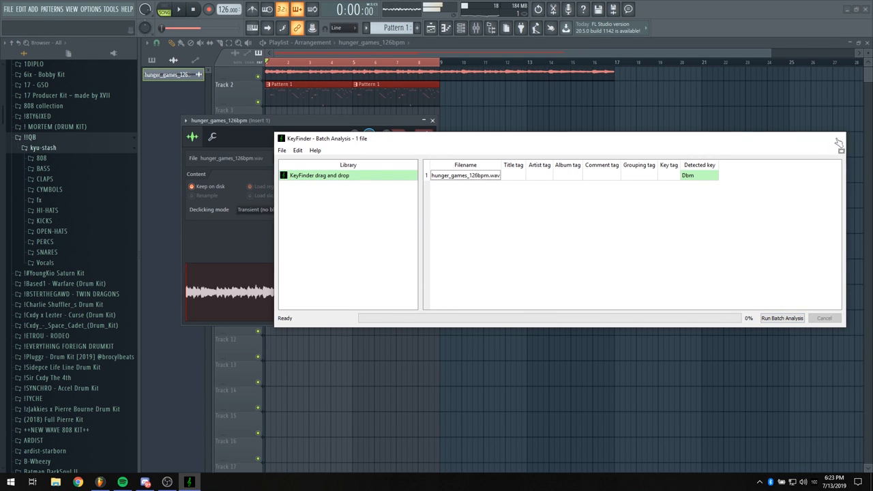
{"action": "left_click", "coordinate": [840, 143]}
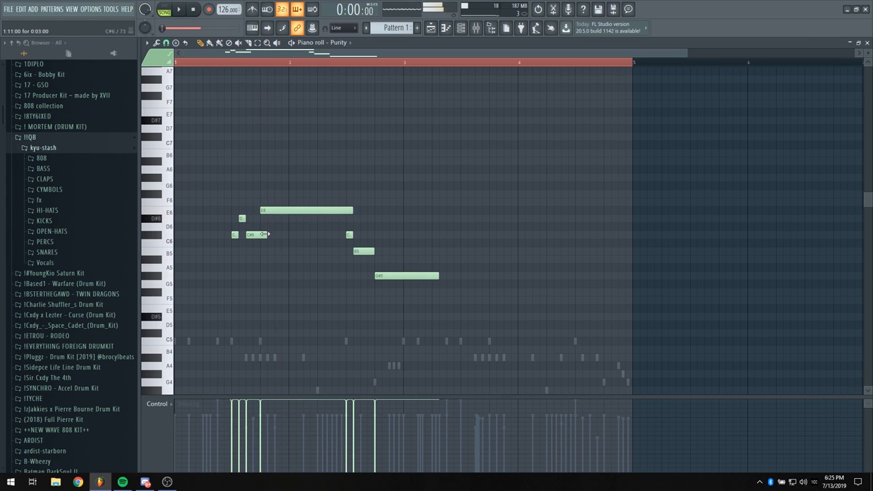
Step: Edit the C#6 note in the Purity flute melody
{"action": "left_click", "coordinate": [179, 9]}
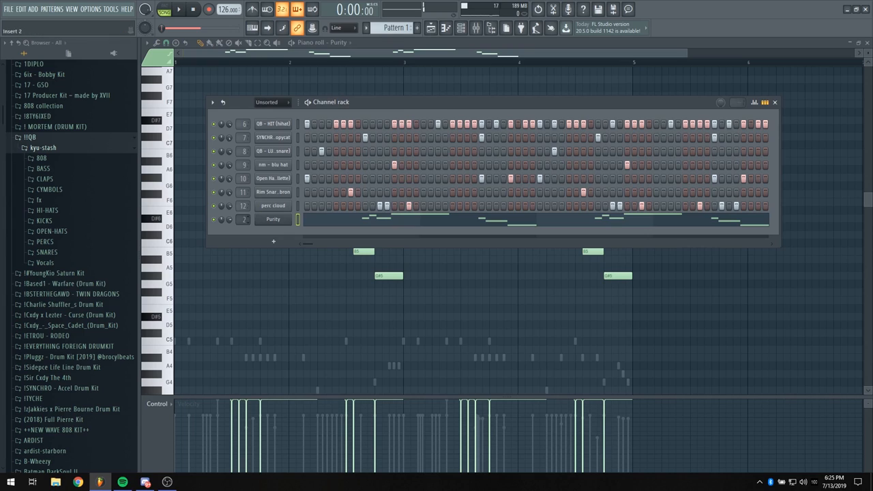
Step: Open mixer Insert 2, fed by the Purity channel
{"action": "left_click", "coordinate": [775, 102]}
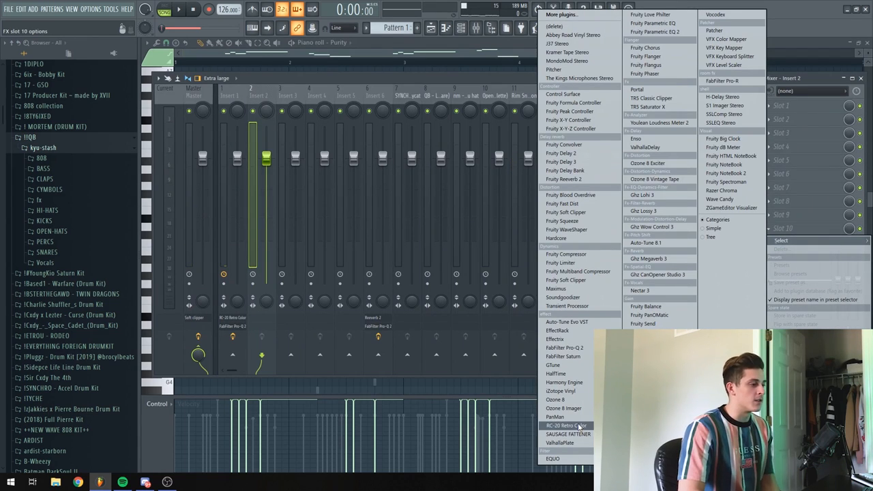
Step: Add RC-20 Retro Color and Fruity Delay 2, adjusting RC-20 width and delay cutoff
{"action": "left_click", "coordinate": [567, 425]}
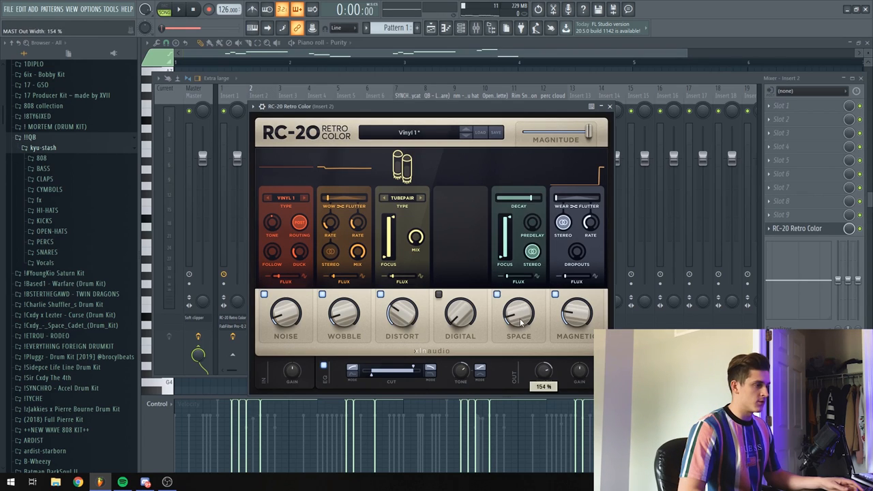
{"action": "left_click_drag", "start_coordinate": [518, 314], "coordinate": [518, 324]}
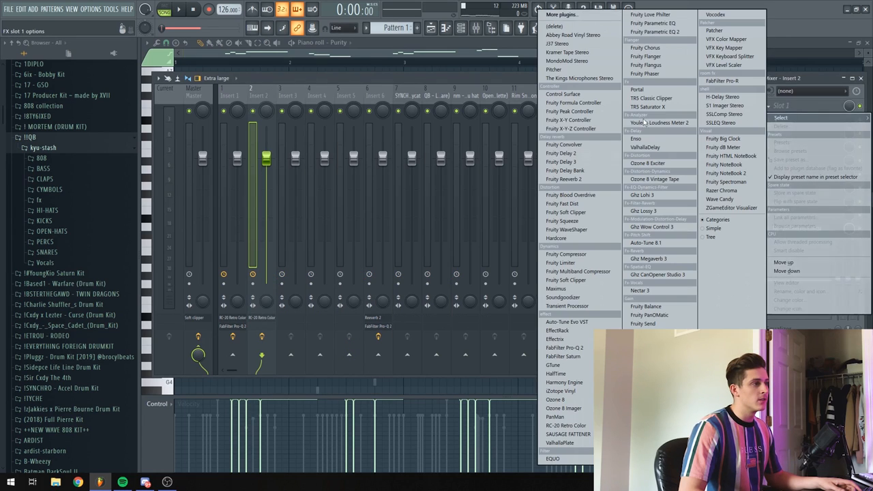
{"action": "left_click", "coordinate": [570, 153]}
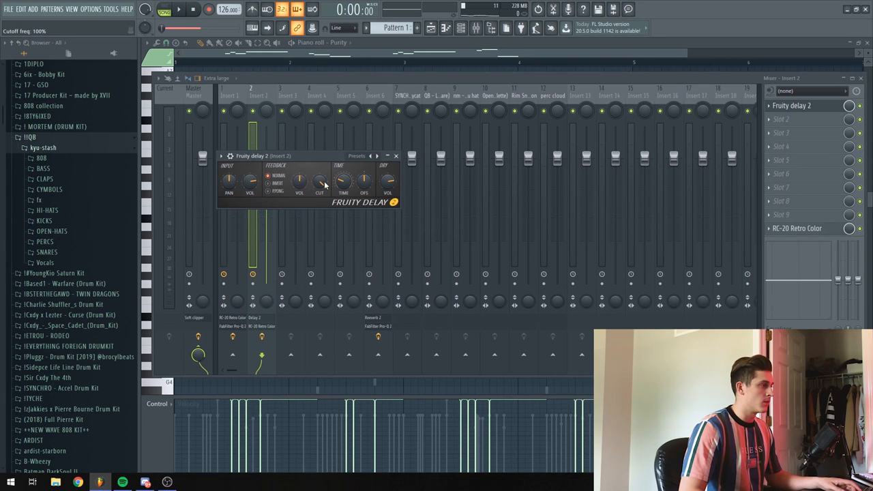
{"action": "left_click_drag", "start_coordinate": [298, 180], "coordinate": [299, 186]}
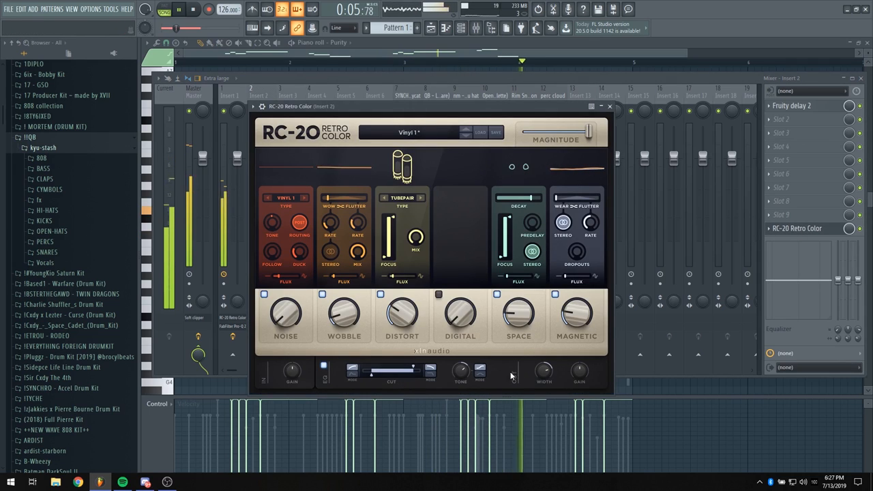
{"action": "left_click", "coordinate": [609, 106]}
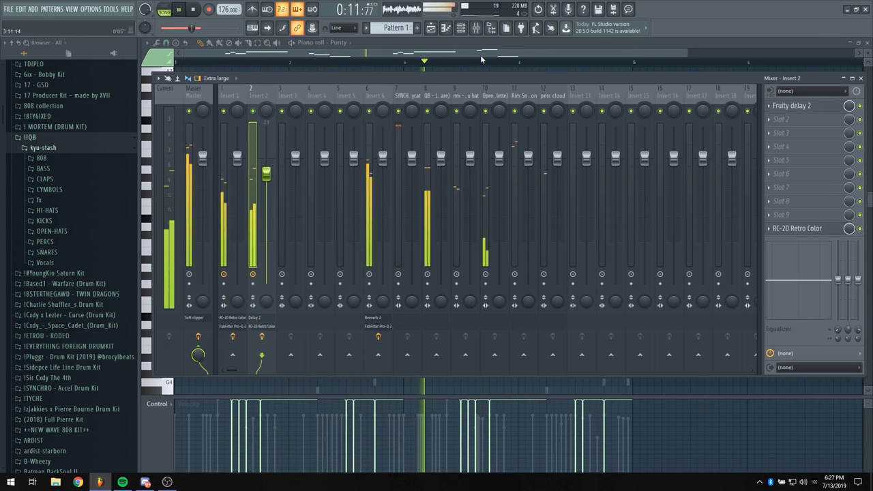
Step: Close the Mixer and open the BASS folder holding QB - SPINZ (808)
{"action": "left_click", "coordinate": [461, 28]}
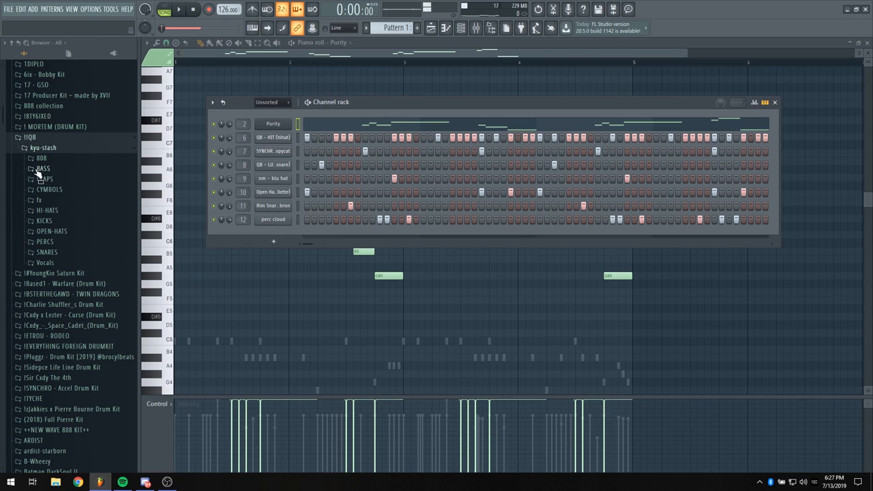
{"action": "left_click", "coordinate": [41, 157]}
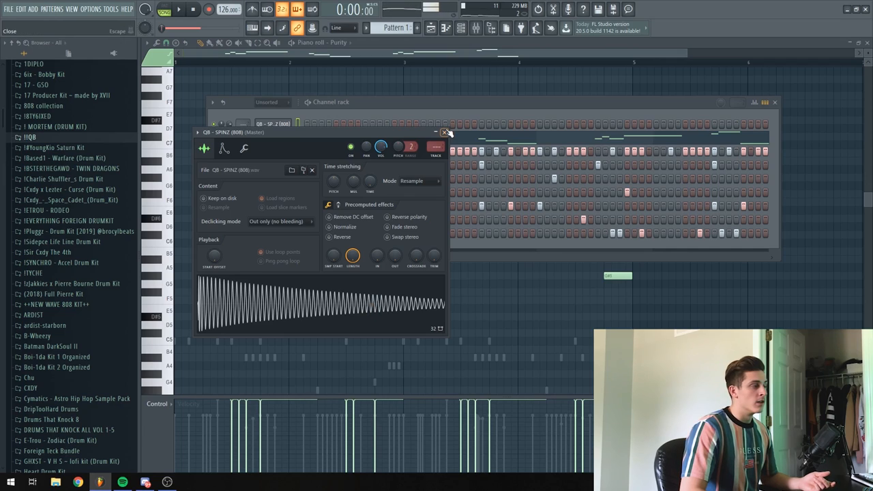
Step: Shorten the 808's length and shift its EQ under Precomputed effects, then close settings
{"action": "left_click", "coordinate": [446, 131]}
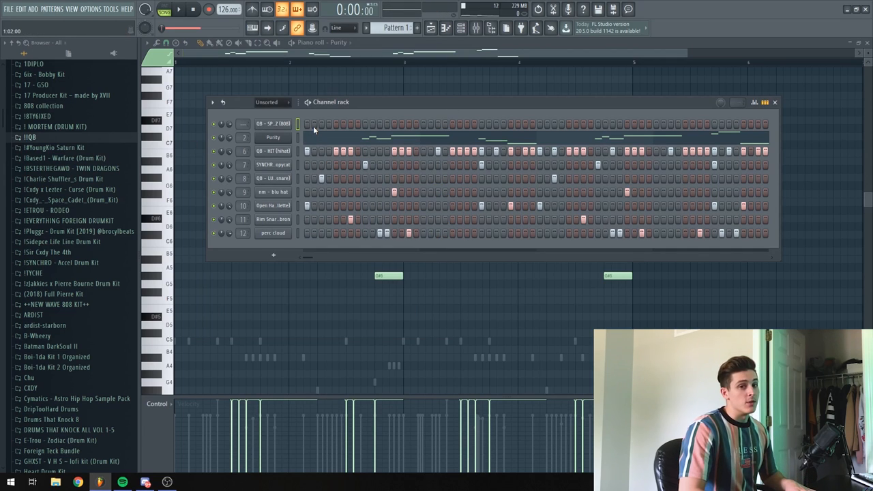
{"action": "right_click", "coordinate": [273, 123]}
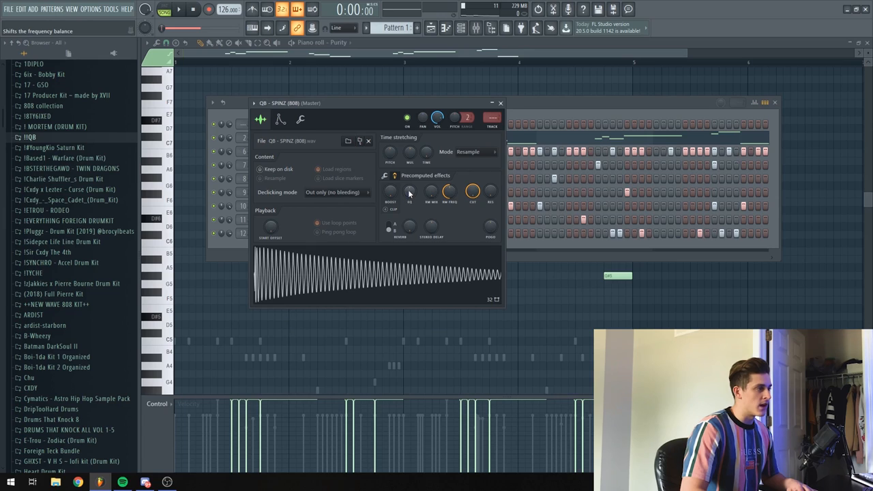
{"action": "left_click_drag", "start_coordinate": [409, 191], "coordinate": [410, 184]}
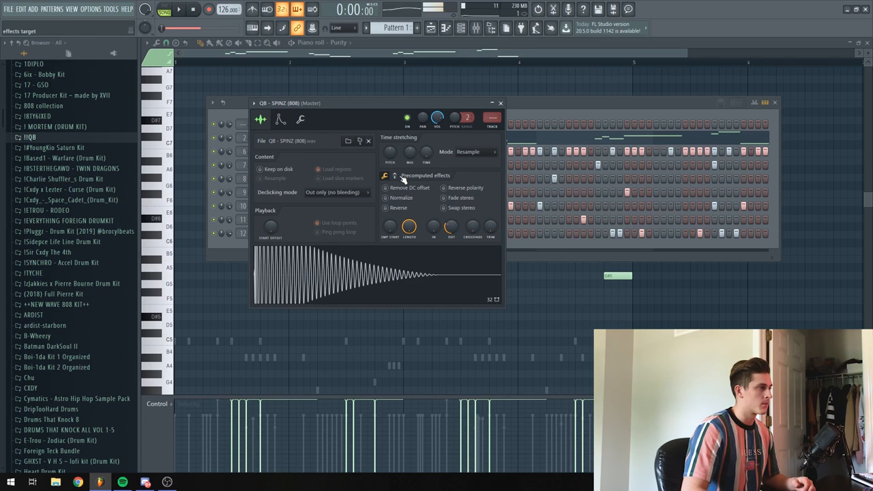
{"action": "left_click", "coordinate": [394, 176]}
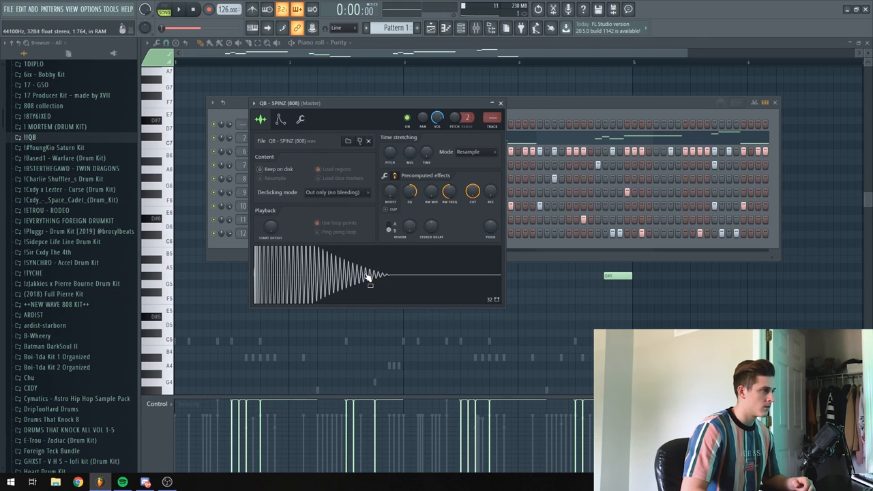
{"action": "mouse_move", "coordinate": [287, 133]}
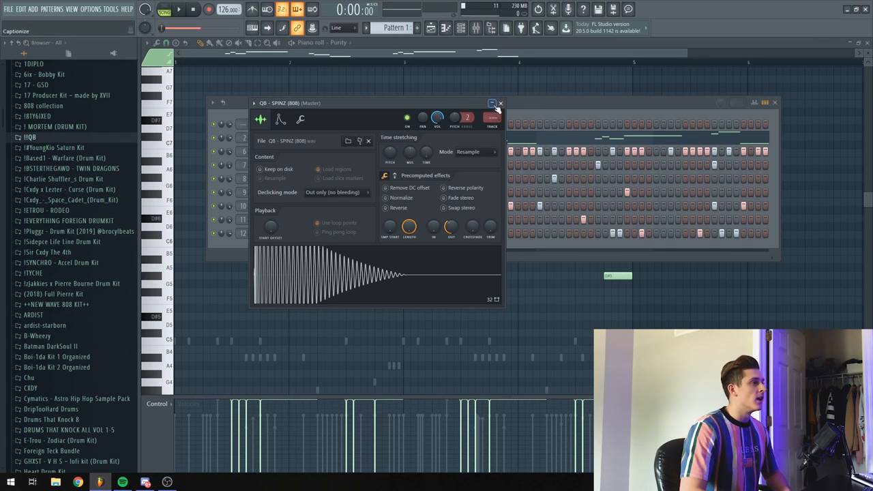
{"action": "left_click", "coordinate": [500, 103]}
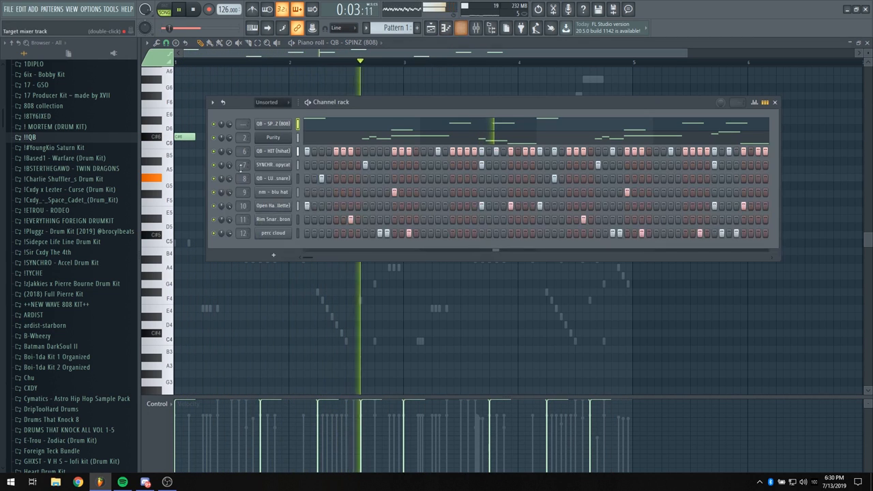
Step: Open the Channel Rack from the QB - SPINZ (808) piano roll
{"action": "left_click", "coordinate": [775, 102]}
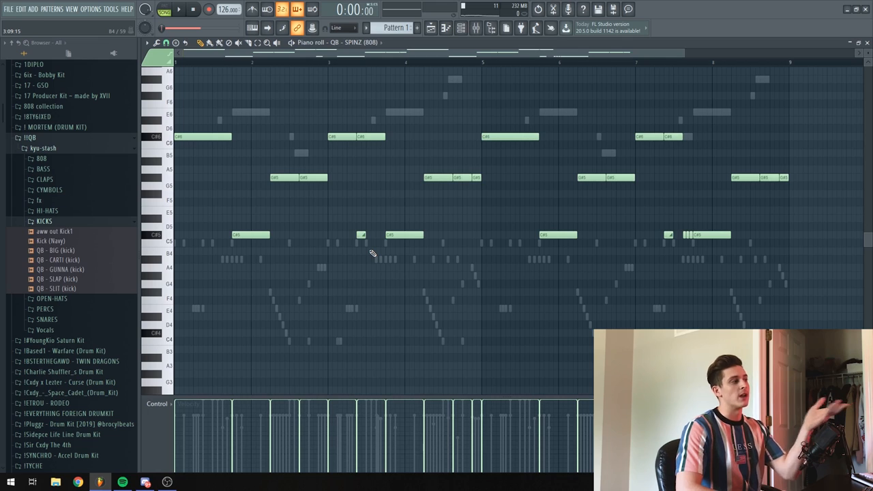
{"action": "mouse_move", "coordinate": [387, 72]}
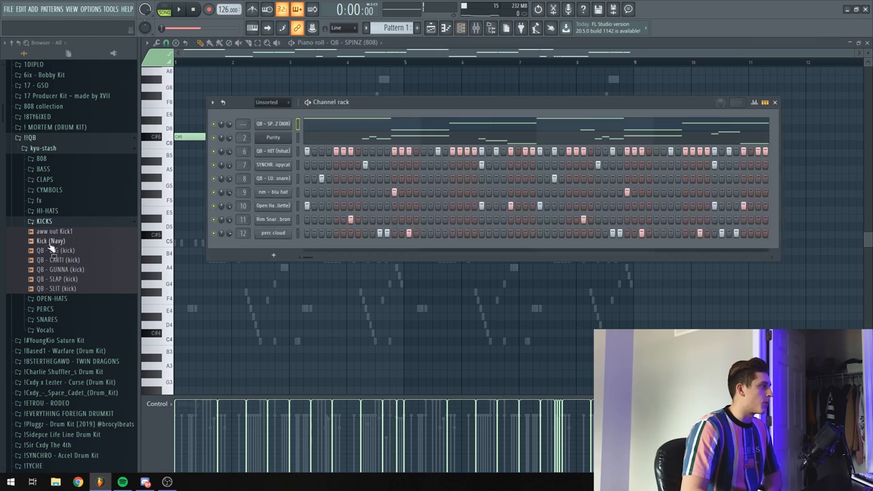
Step: Drag the Kick (Navy) sample from KICKS into the Channel Rack
{"action": "left_click_drag", "start_coordinate": [51, 240], "coordinate": [51, 245]}
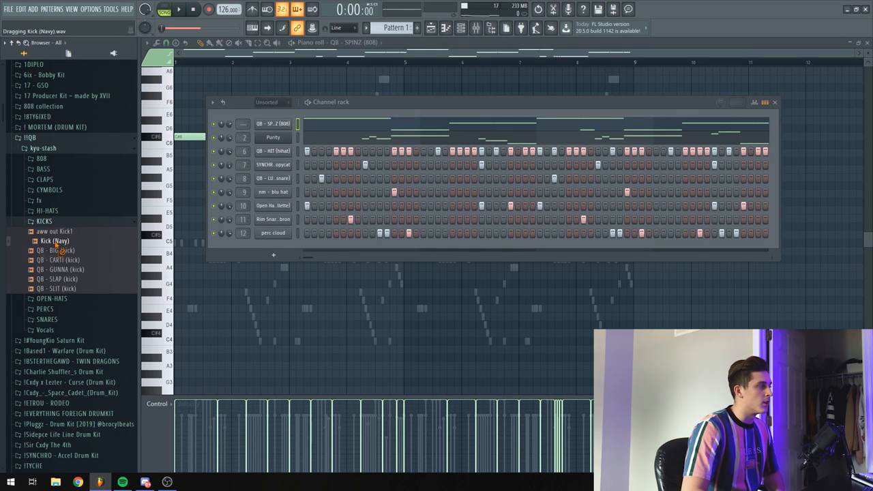
{"action": "left_click_drag", "start_coordinate": [55, 241], "coordinate": [273, 124]}
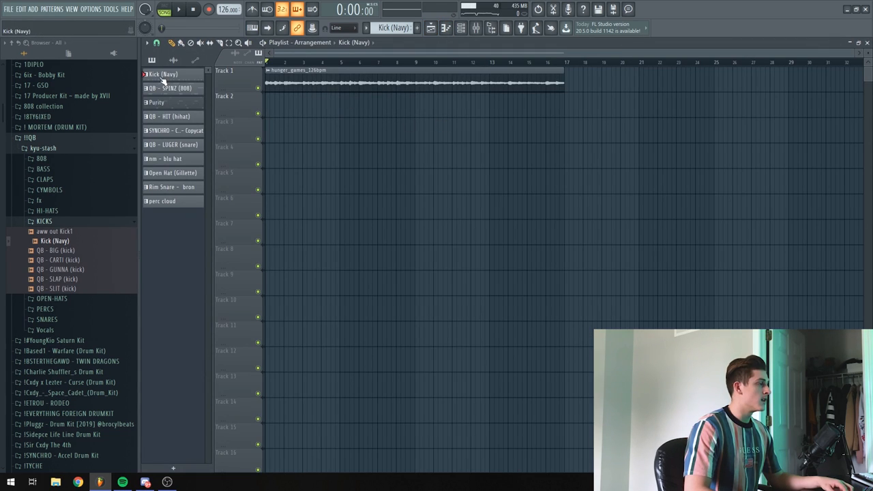
Step: Select the Purity pattern and open its Track 2 clip in the Piano roll
{"action": "left_click", "coordinate": [157, 104]}
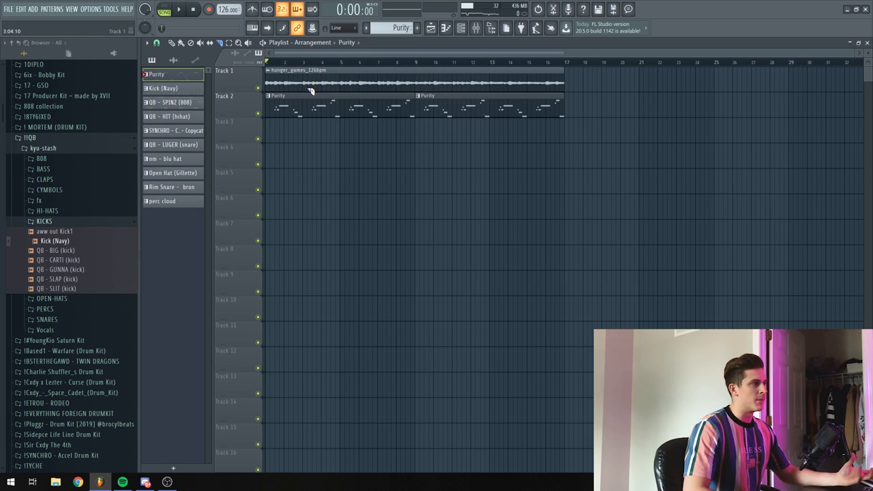
{"action": "mouse_move", "coordinate": [251, 89]}
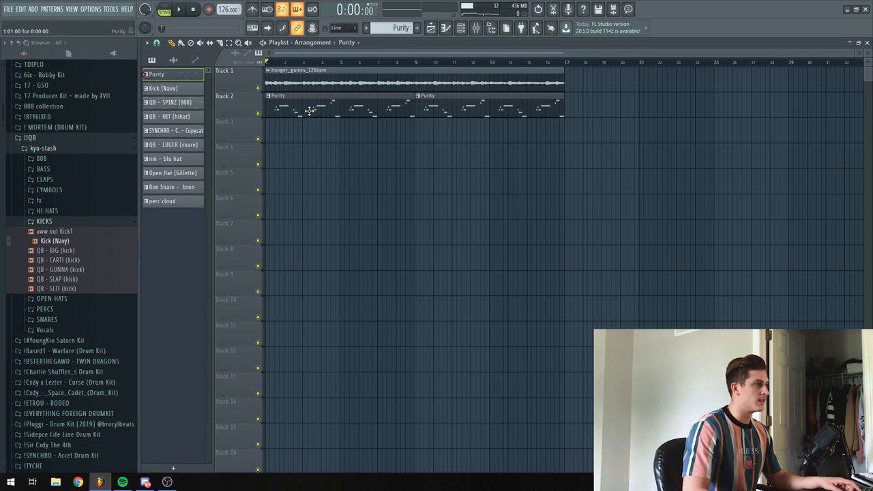
{"action": "left_click", "coordinate": [179, 8]}
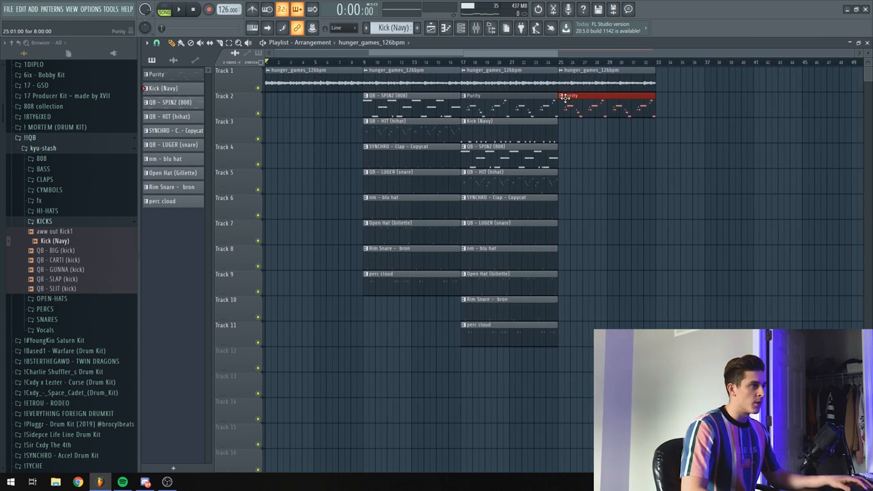
{"action": "double_click", "coordinate": [566, 95]}
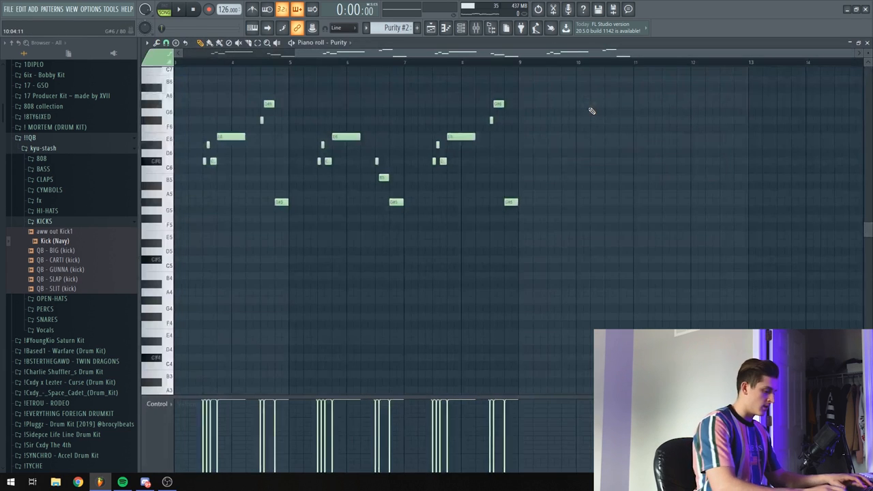